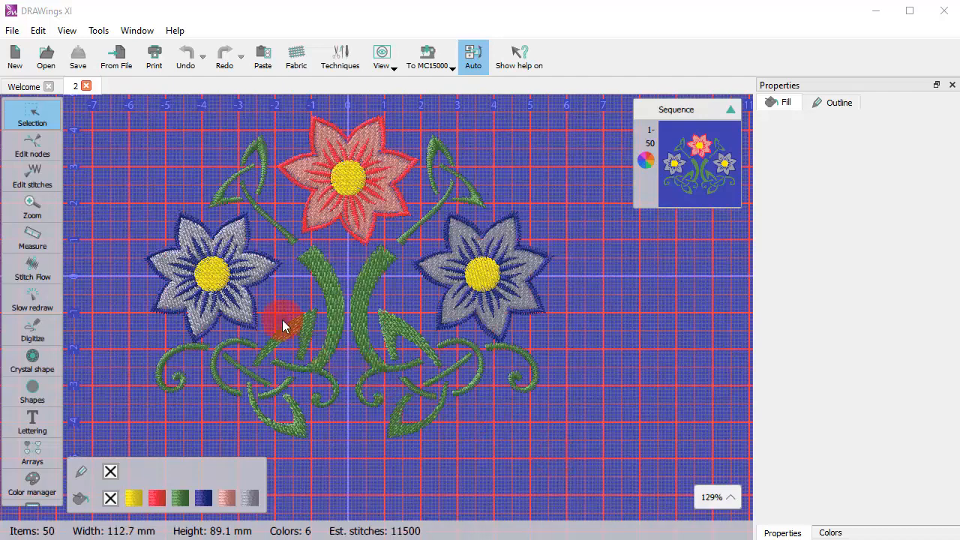
# Step: Start a new blank design from the Welcome page's Create new tile
pyautogui.click(24, 85)
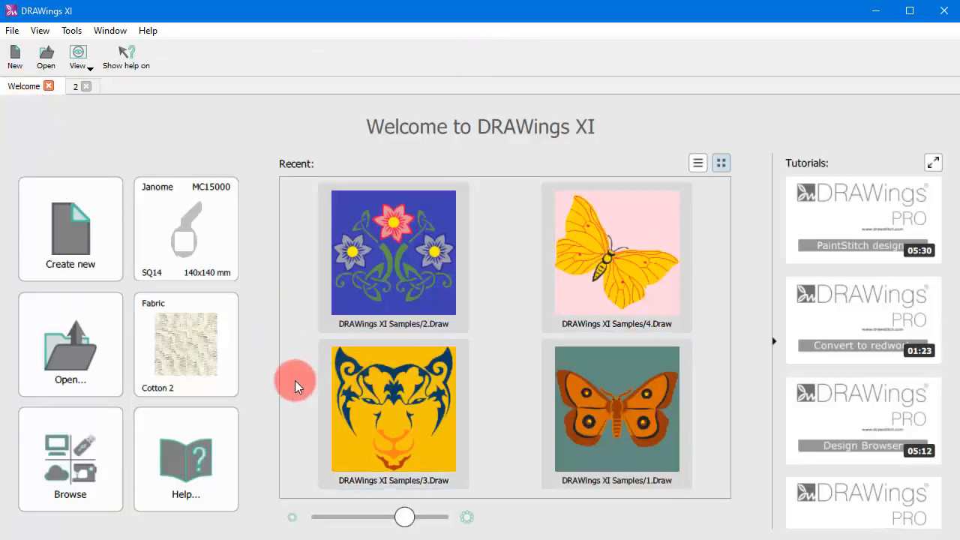
pyautogui.moveTo(267, 408)
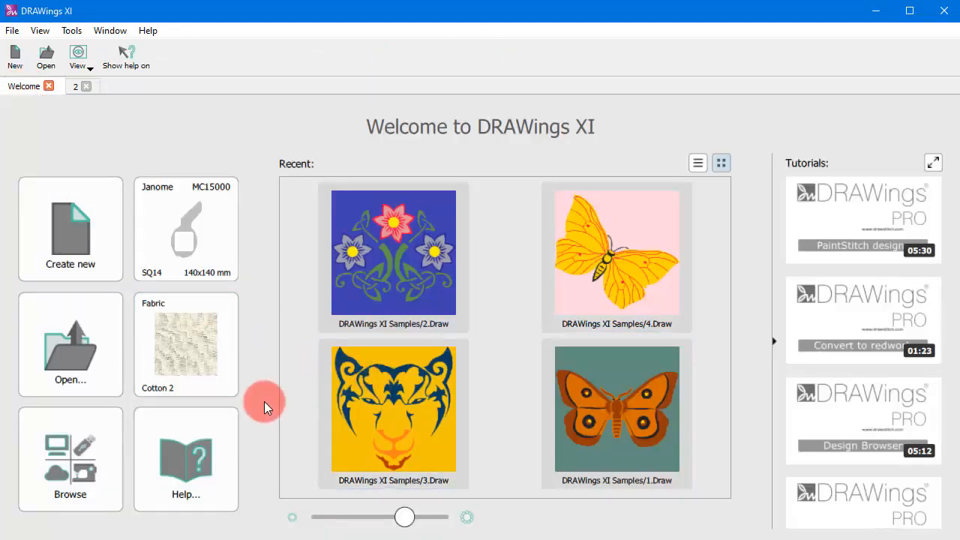
pyautogui.moveTo(273, 405)
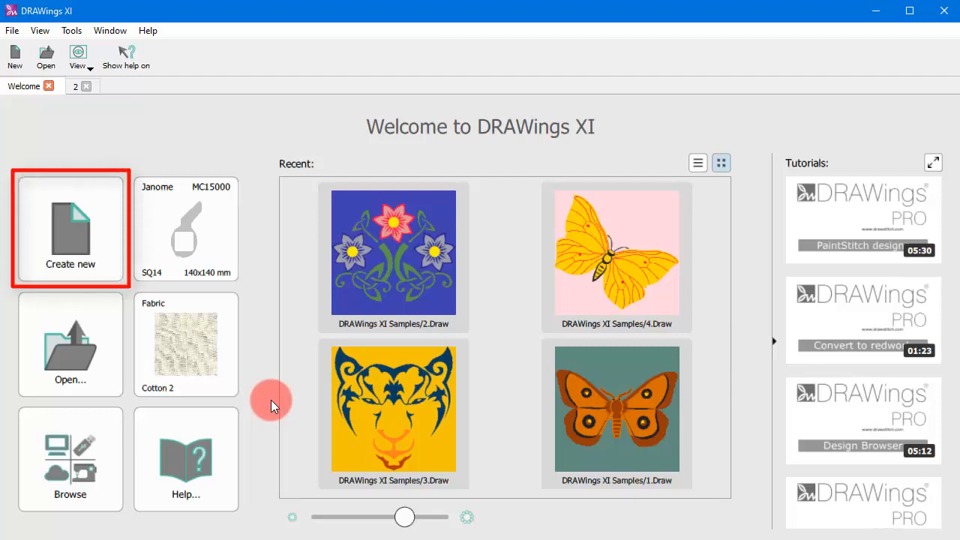
pyautogui.moveTo(105, 261)
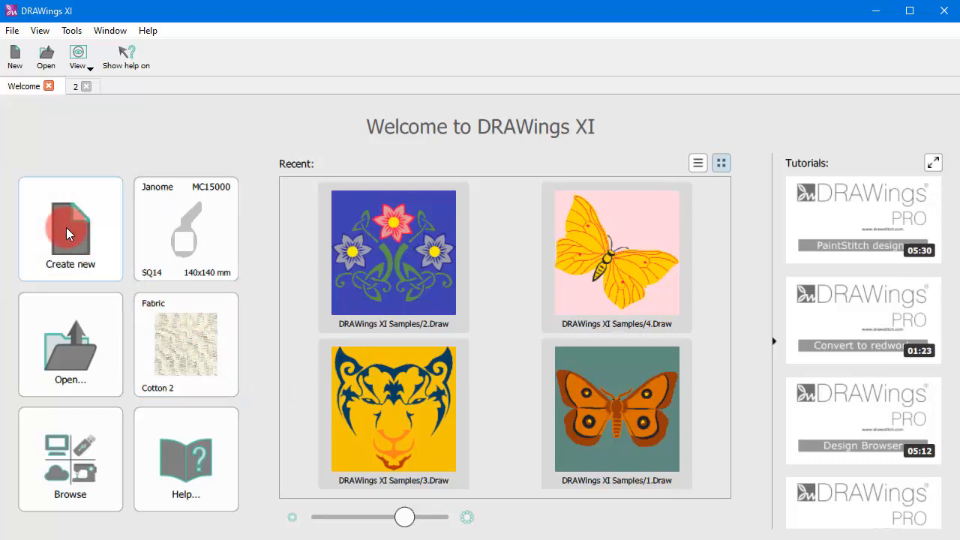
pyautogui.click(69, 228)
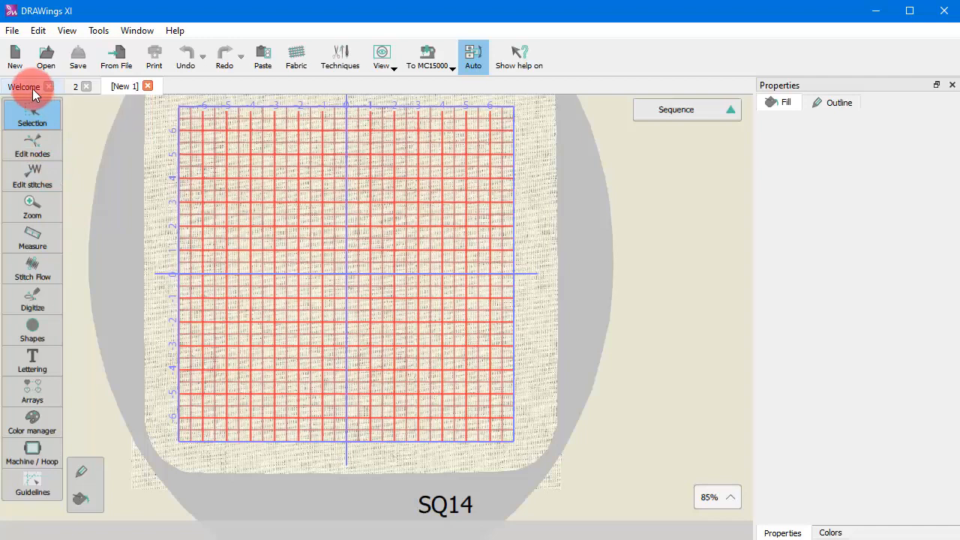
# Step: Open the flaming instrument sample ASC-00044.cmx from the DRAWings XI Samples folder
pyautogui.click(24, 85)
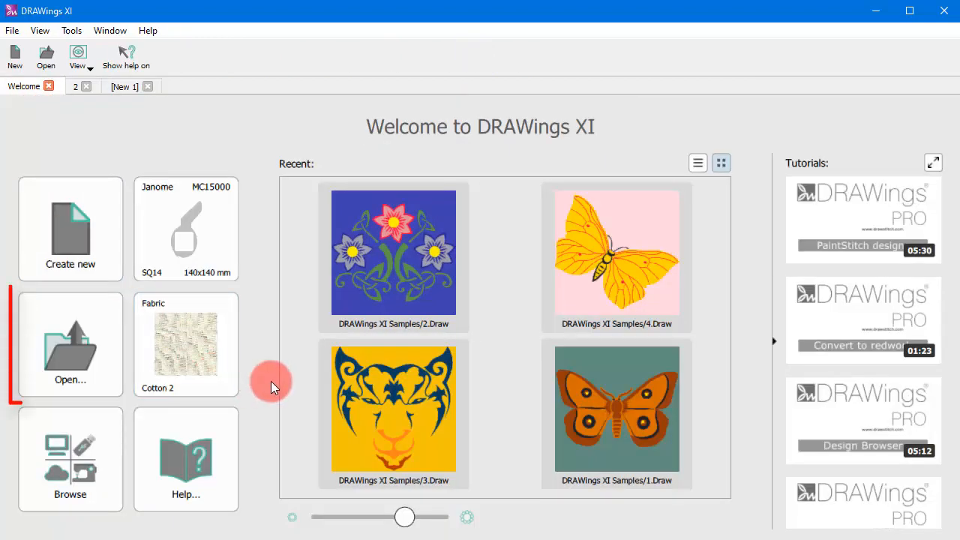
pyautogui.click(69, 345)
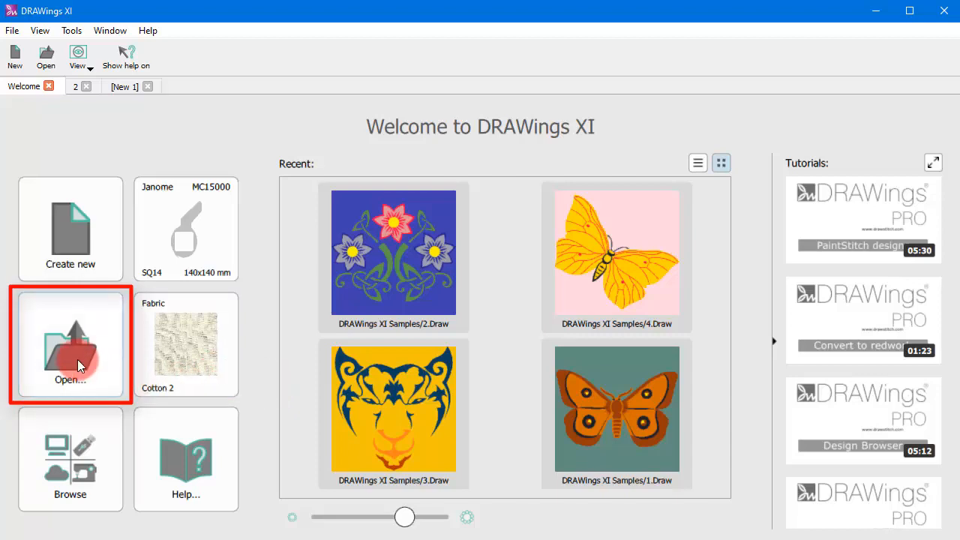
pyautogui.click(69, 345)
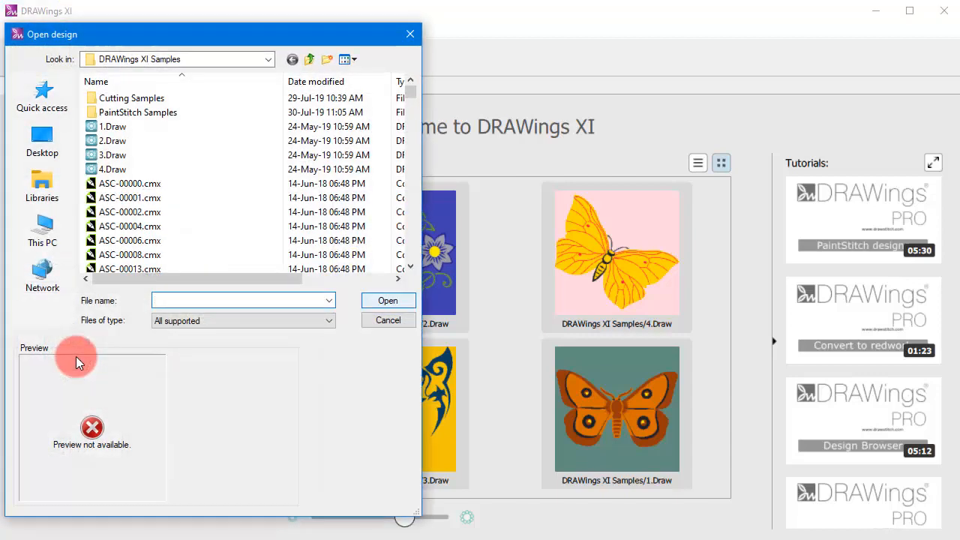
pyautogui.click(129, 212)
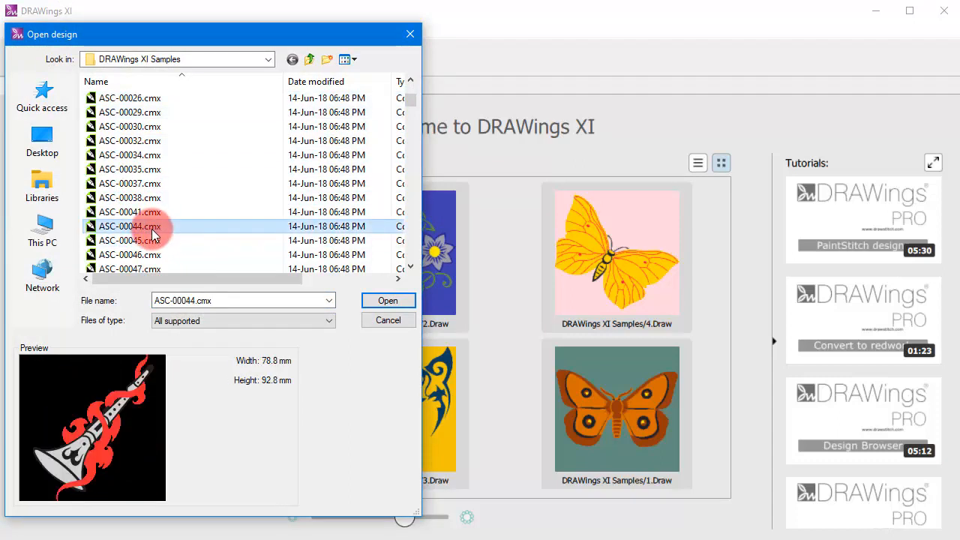
pyautogui.scroll(3)
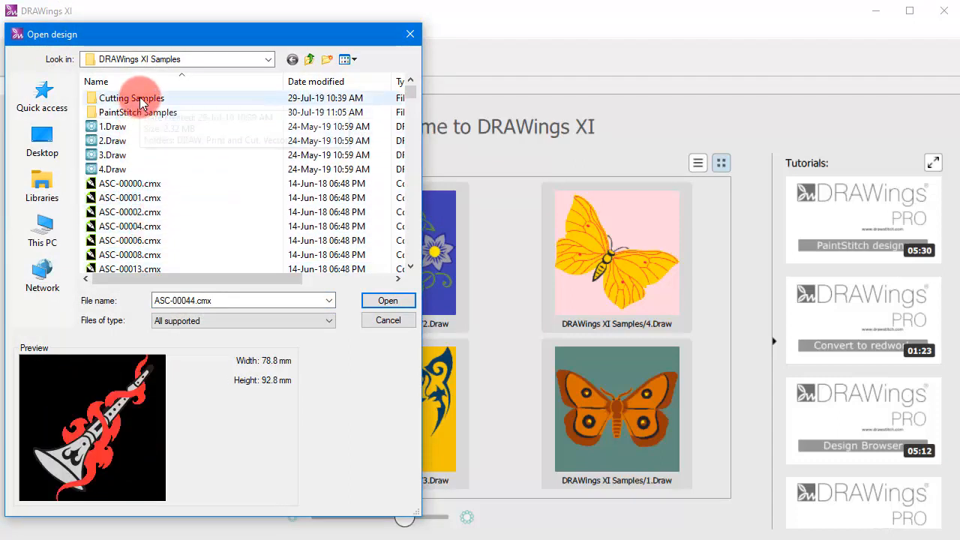
pyautogui.click(129, 240)
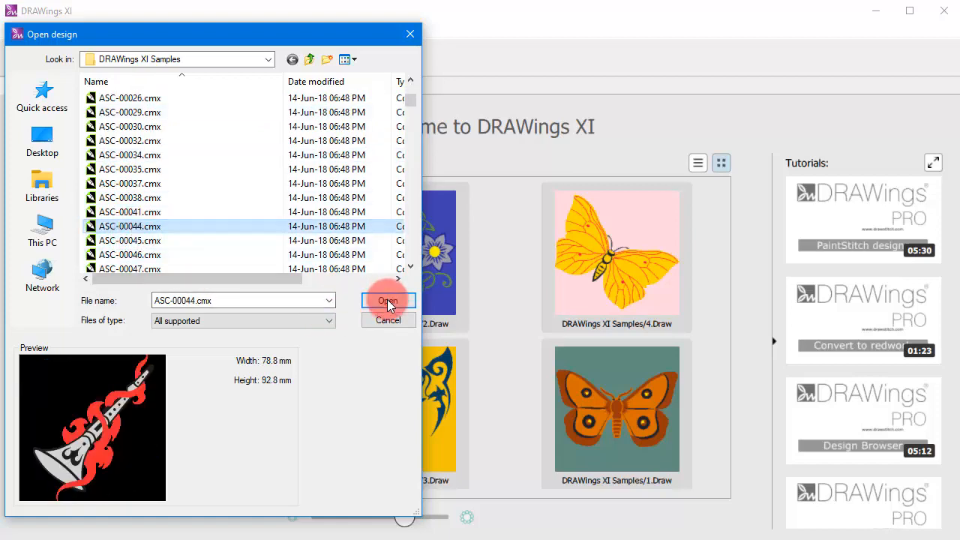
pyautogui.click(387, 304)
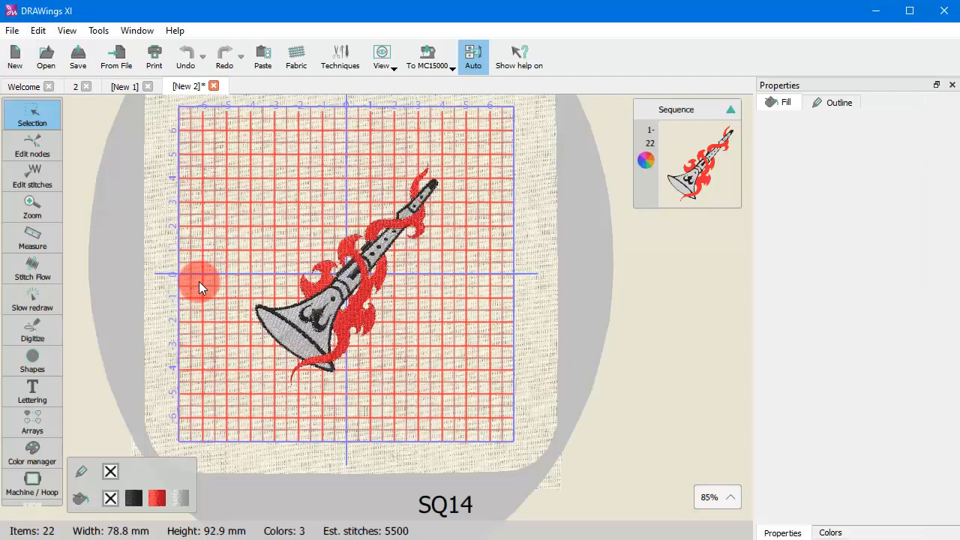
# Step: Show the contents of the Designs_ favourite folder in the design browser
pyautogui.click(24, 85)
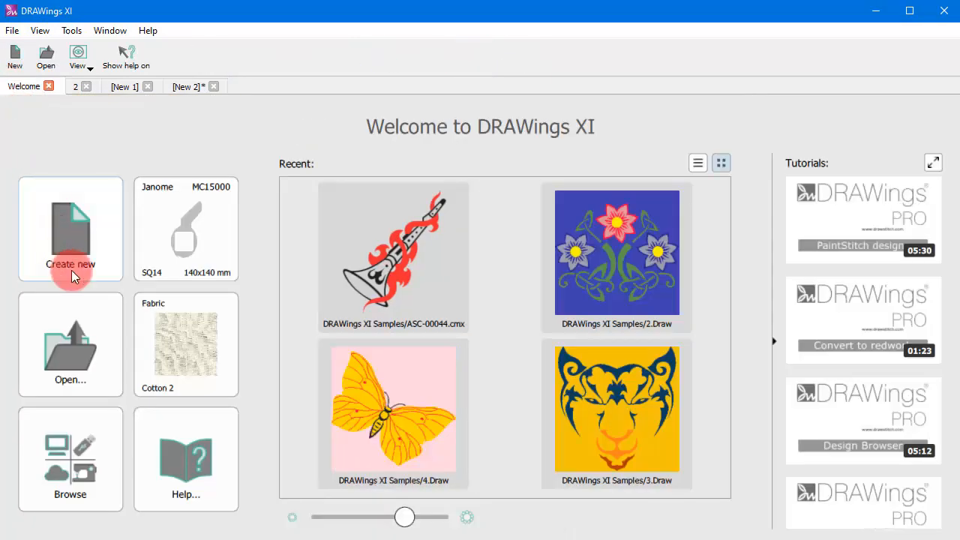
pyautogui.moveTo(150, 526)
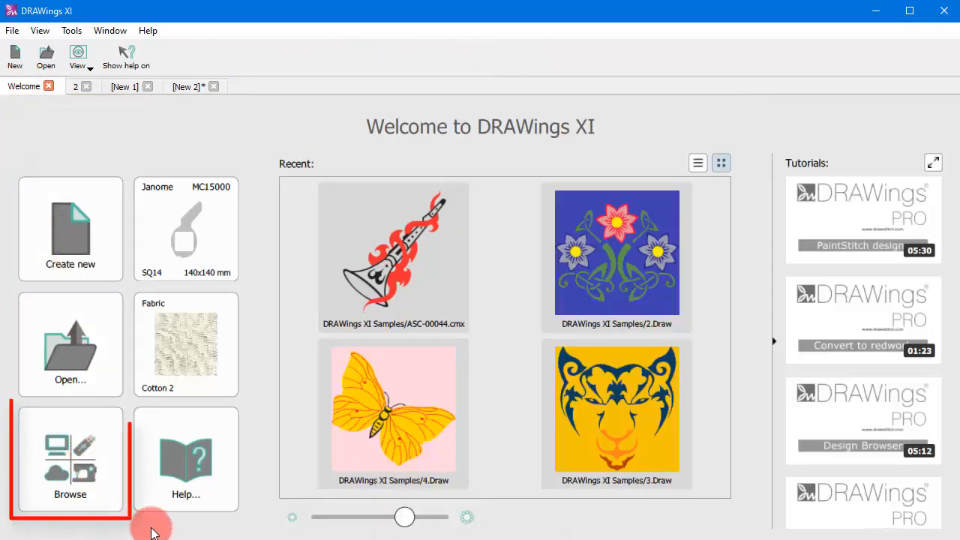
pyautogui.click(69, 458)
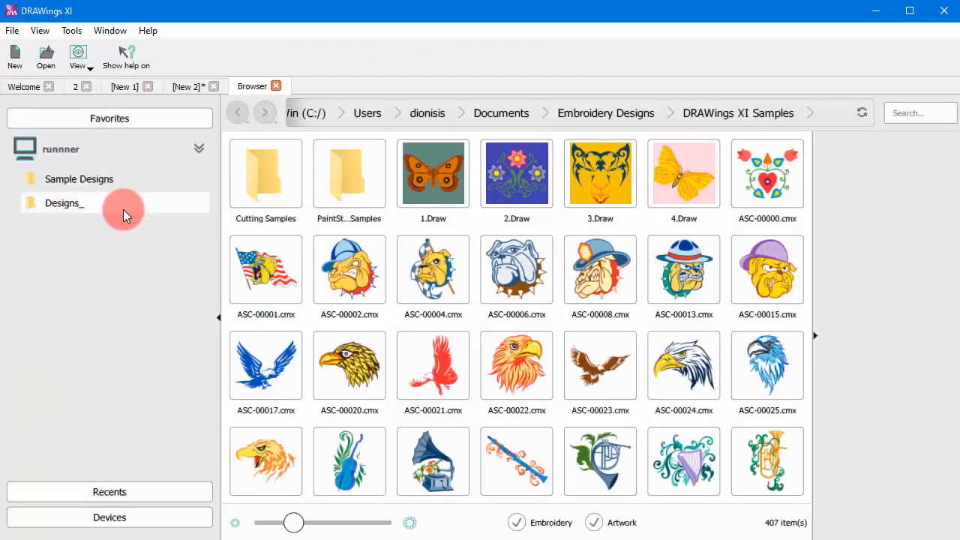
pyautogui.click(63, 203)
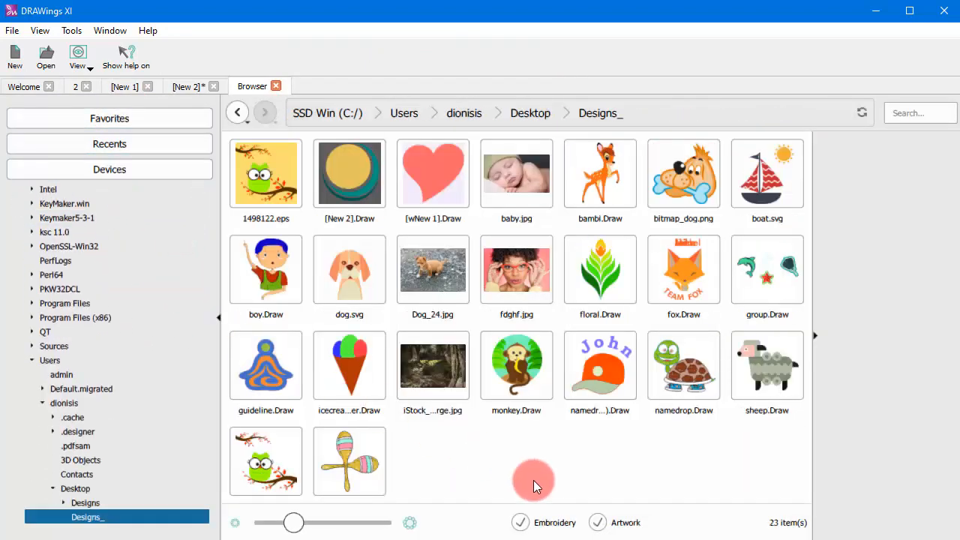
pyautogui.moveTo(444, 183)
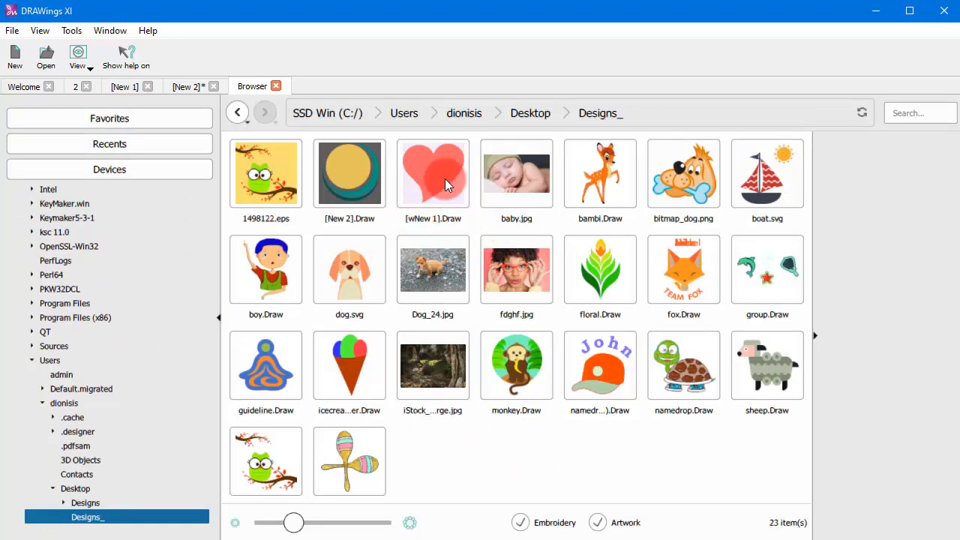
# Step: Preview baby.jpg, bambi.Draw and namedrop.Draw, then open the namedrop design
pyautogui.click(516, 174)
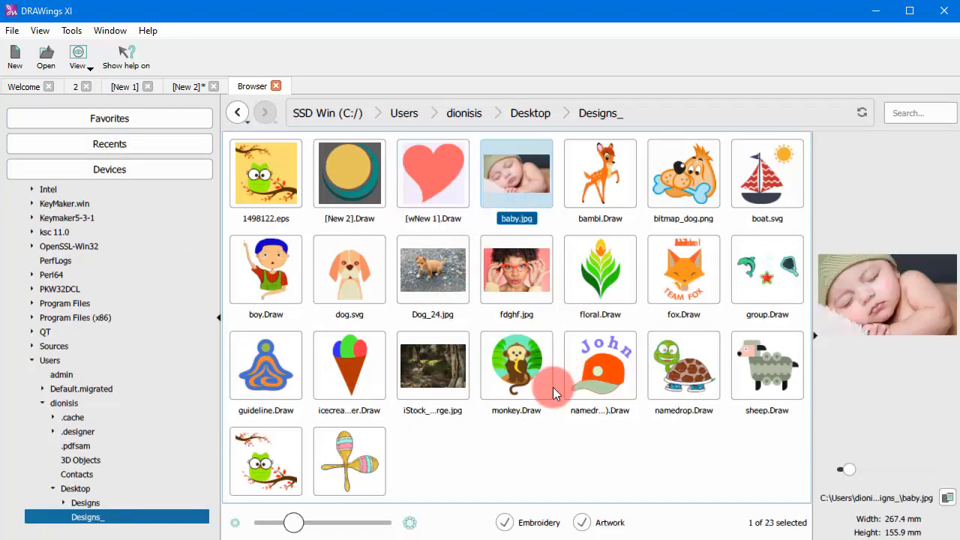
pyautogui.click(600, 173)
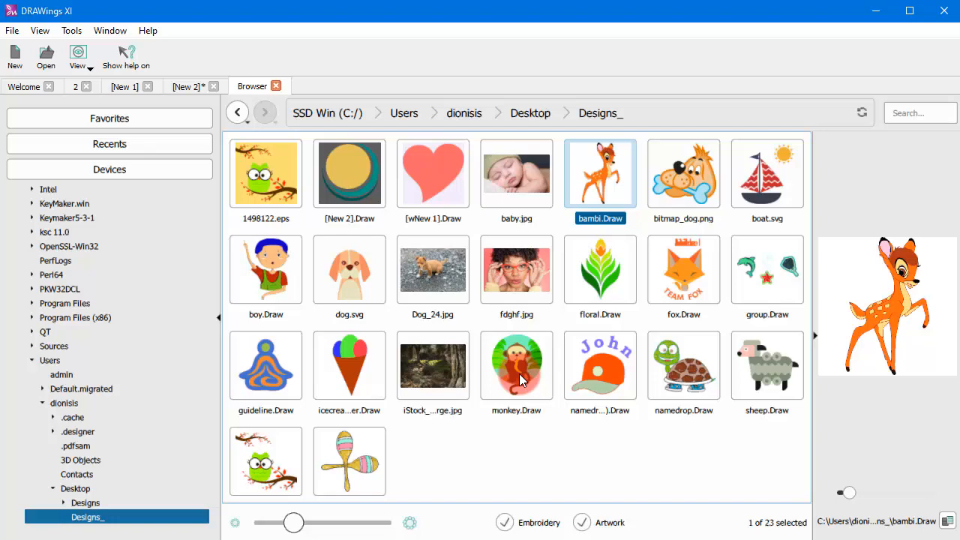
pyautogui.click(684, 366)
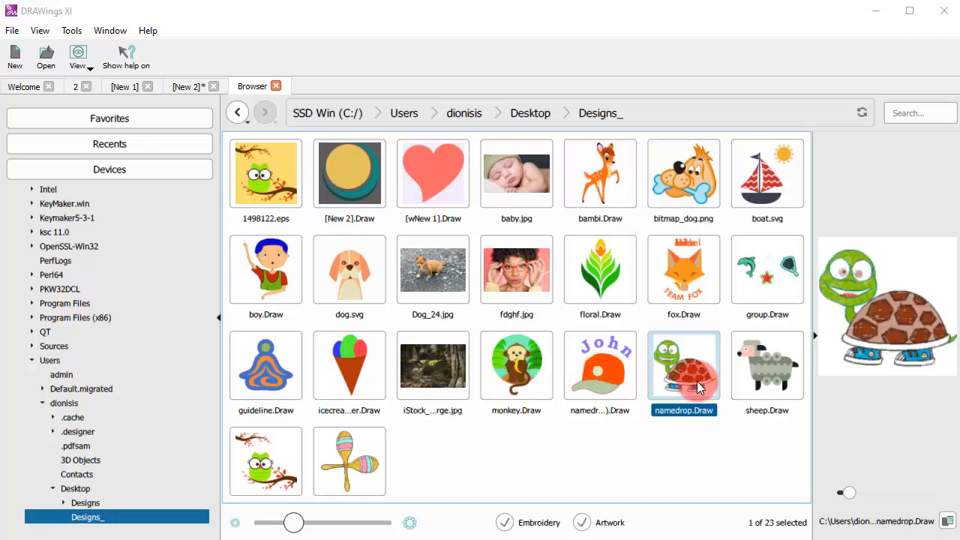
pyautogui.doubleClick(684, 366)
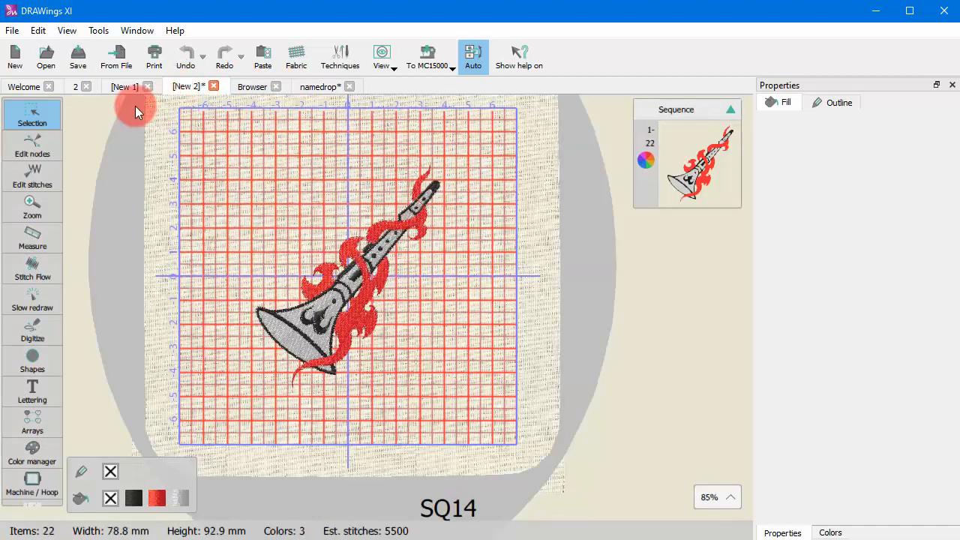
# Step: View the flower design 2, then return to the Welcome page with its updated Recent list
pyautogui.click(75, 86)
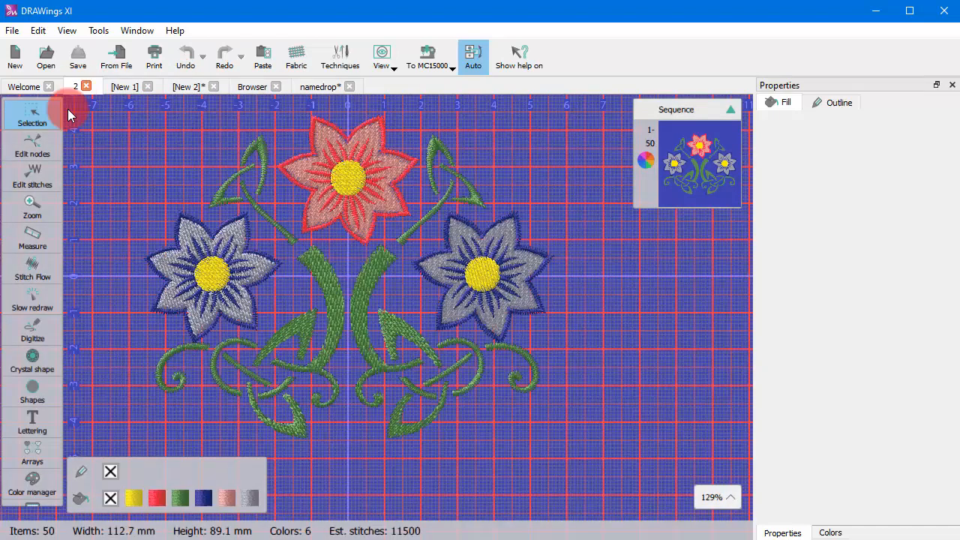
pyautogui.click(32, 207)
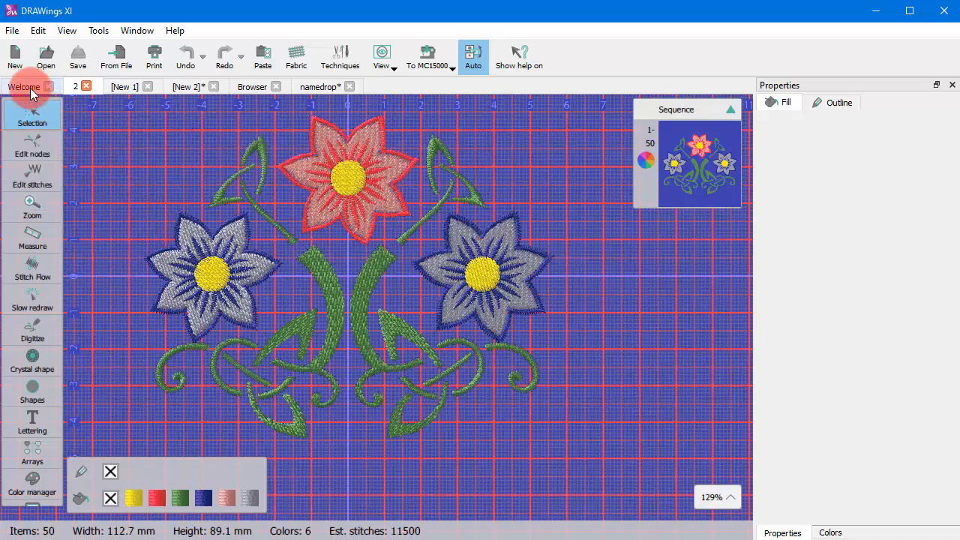
pyautogui.click(24, 86)
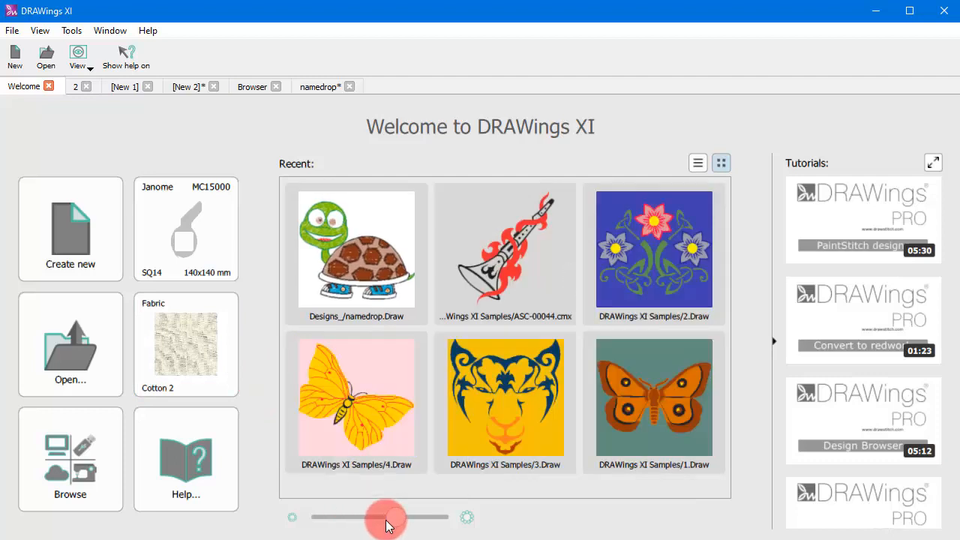
# Step: Shrink the recent design thumbnails and toggle between detailed list and thumbnail views
pyautogui.moveTo(387, 516); pyautogui.dragTo(378, 516)
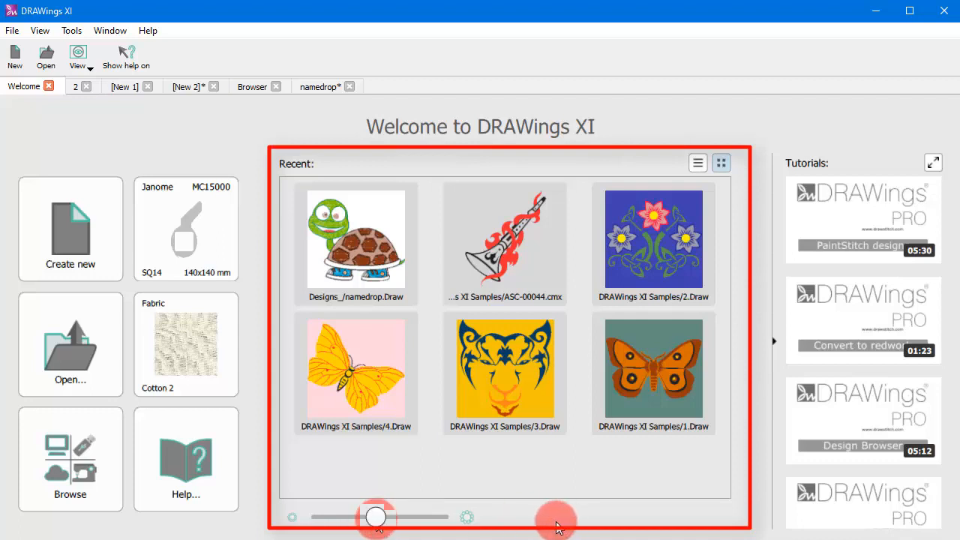
pyautogui.moveTo(592, 483)
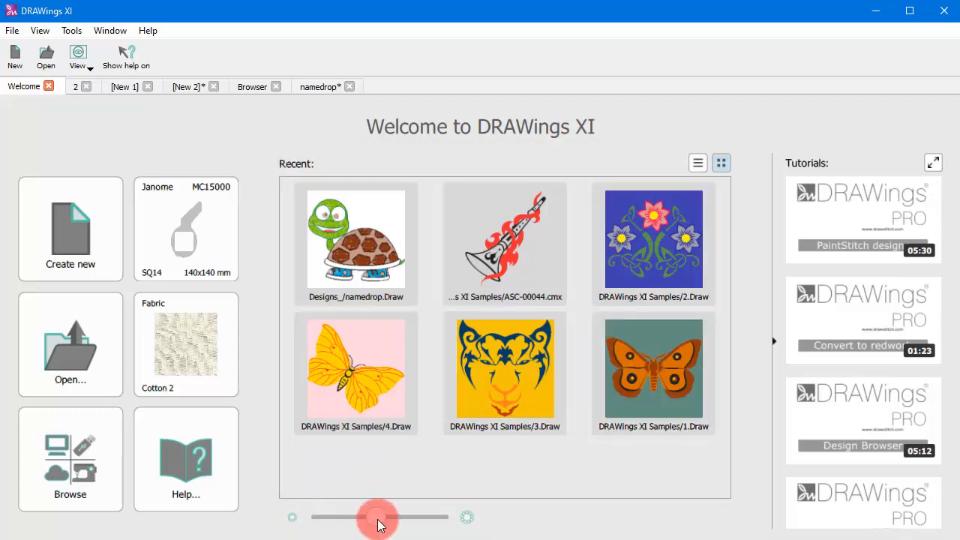
pyautogui.moveTo(378, 517); pyautogui.dragTo(336, 518)
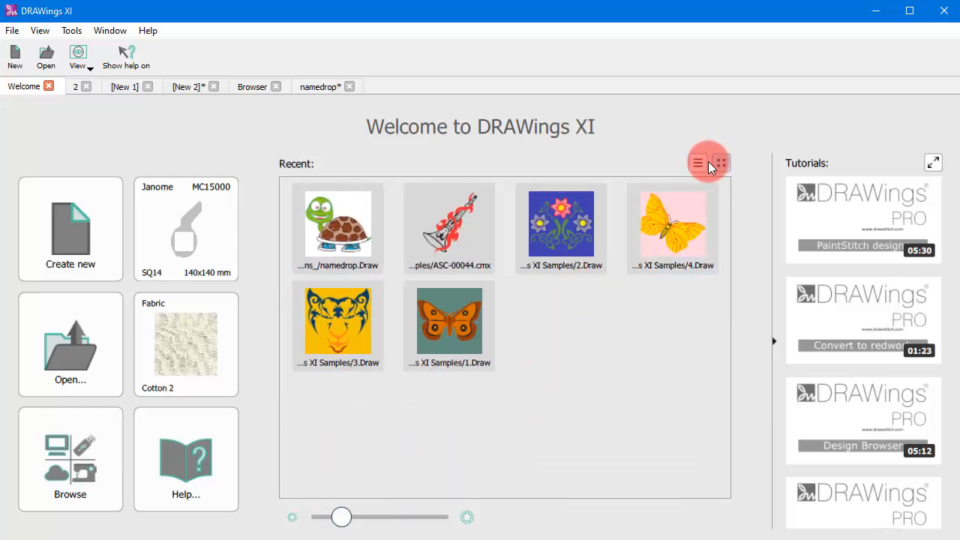
pyautogui.click(698, 162)
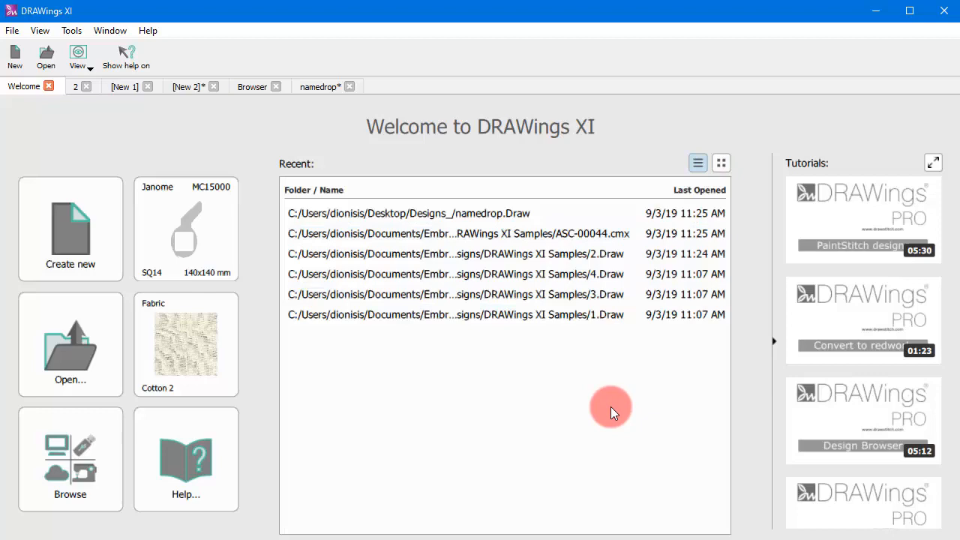
pyautogui.click(720, 162)
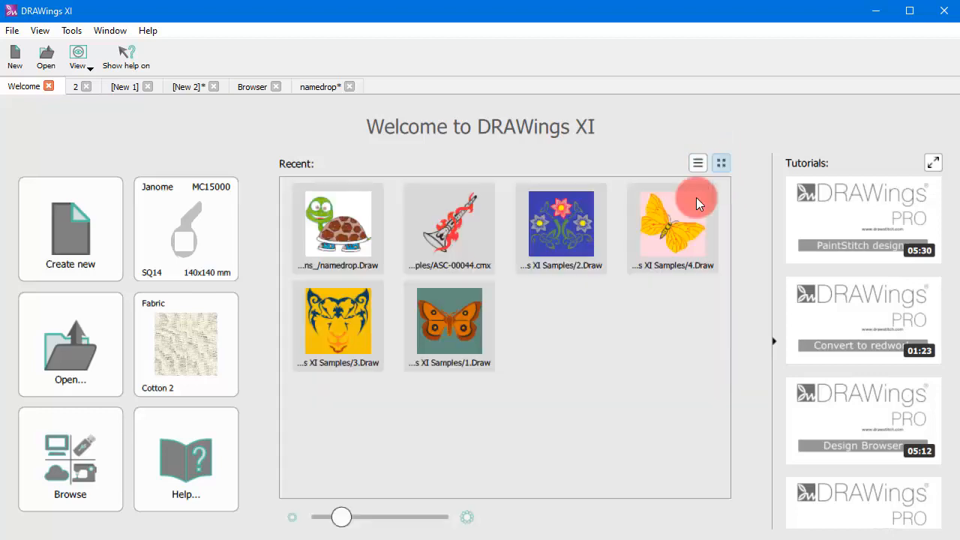
# Step: Change the Janome MC15000 default hoop to SQ23 230×230 mm
pyautogui.click(186, 228)
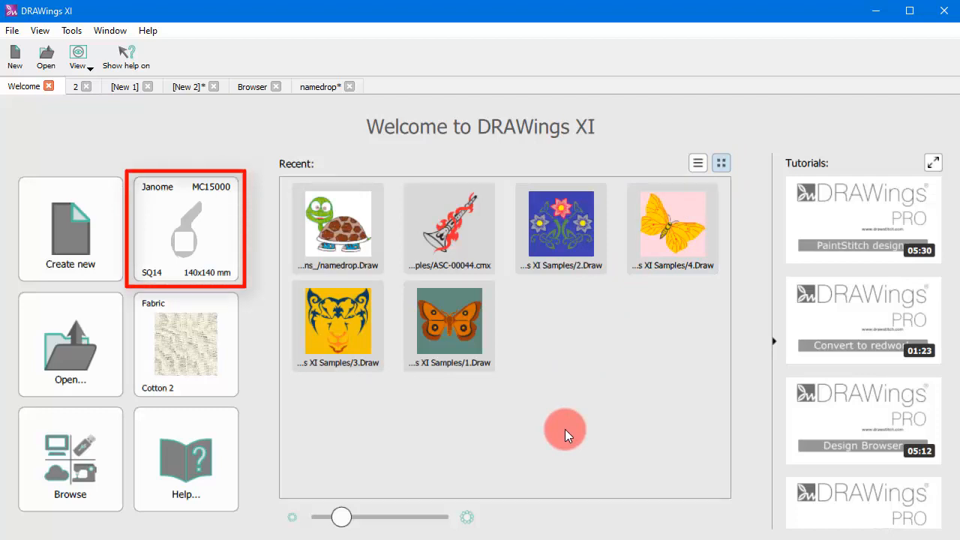
pyautogui.click(186, 228)
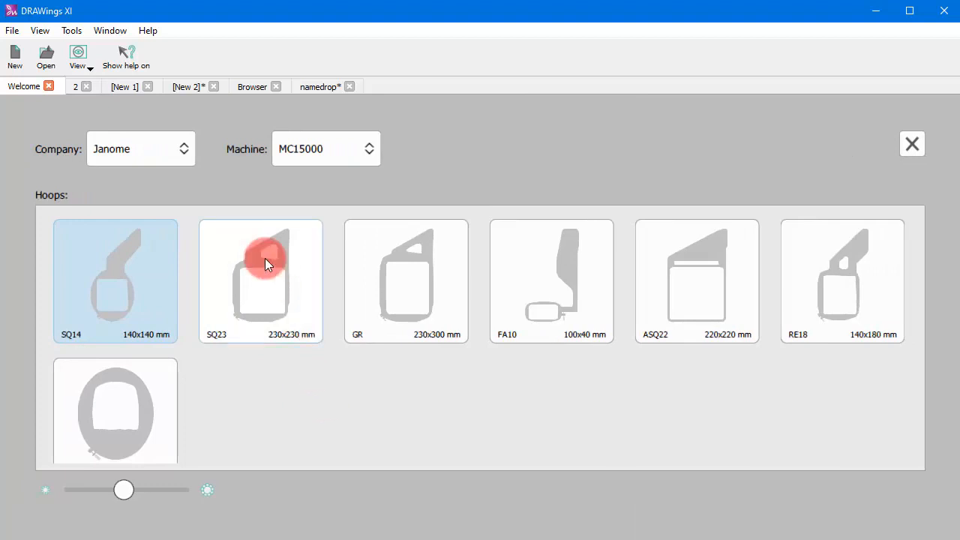
pyautogui.click(912, 145)
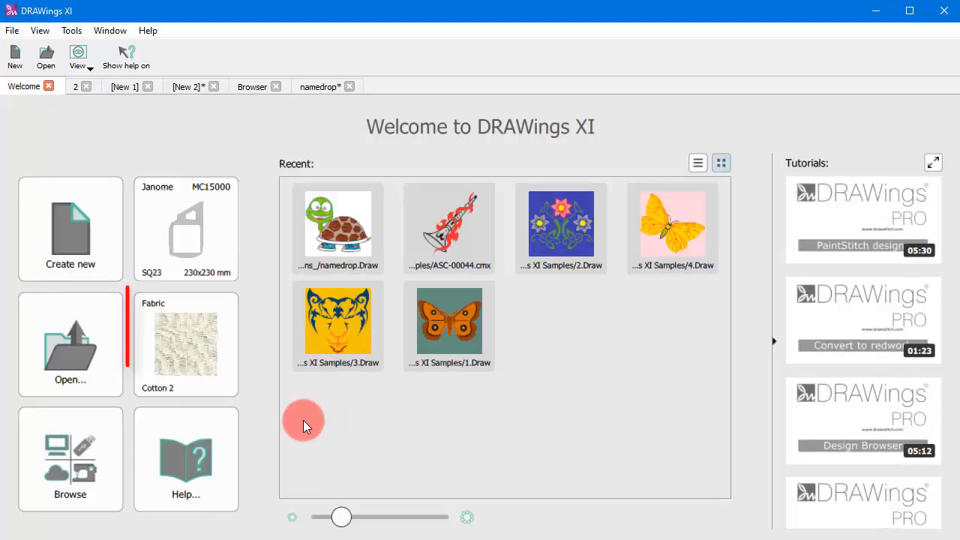
# Step: Set the default fabric to None Light from the Light embroidery category
pyautogui.click(186, 344)
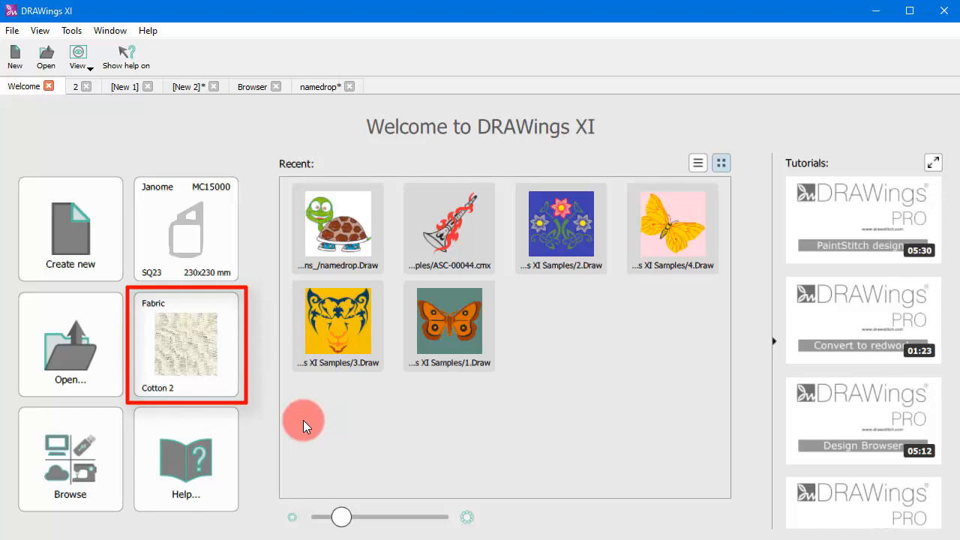
pyautogui.moveTo(196, 349)
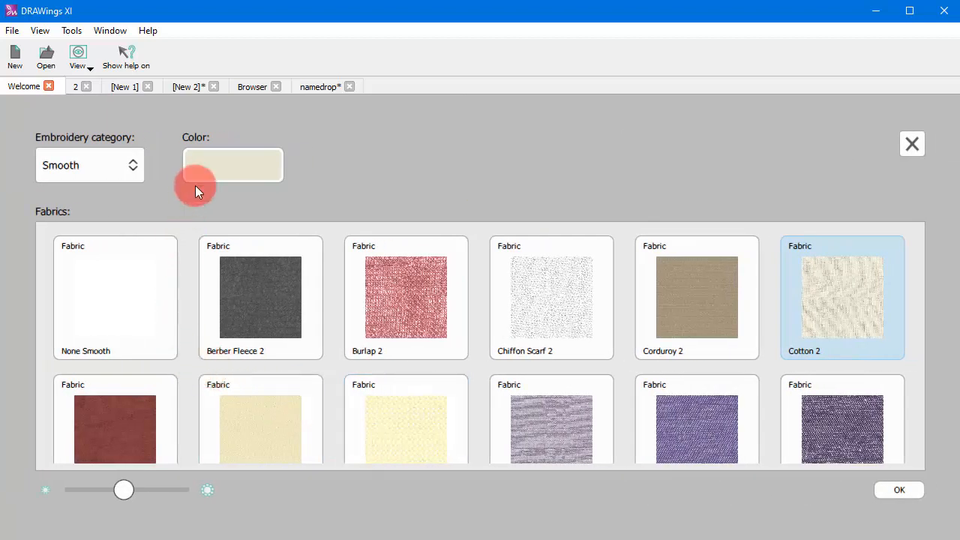
pyautogui.click(88, 166)
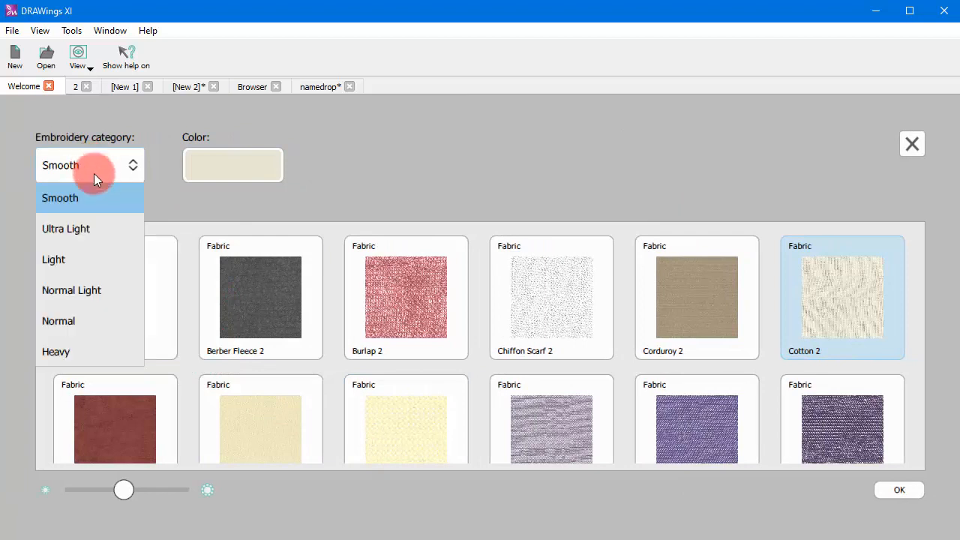
pyautogui.moveTo(81, 321)
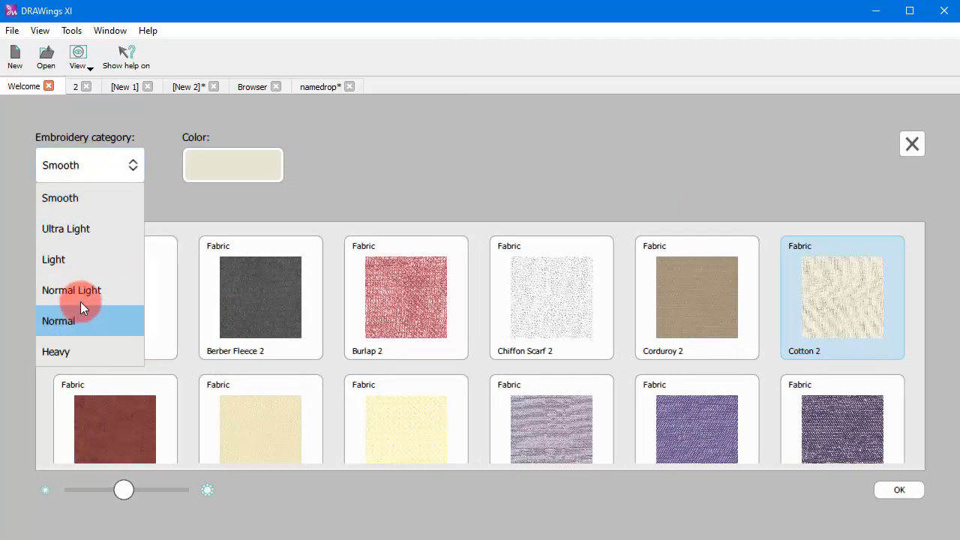
pyautogui.click(54, 260)
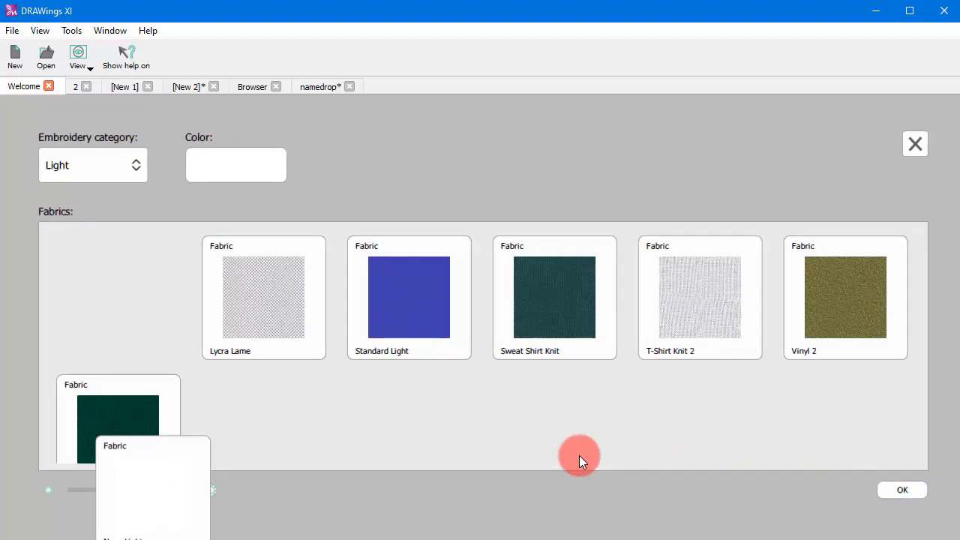
pyautogui.click(916, 144)
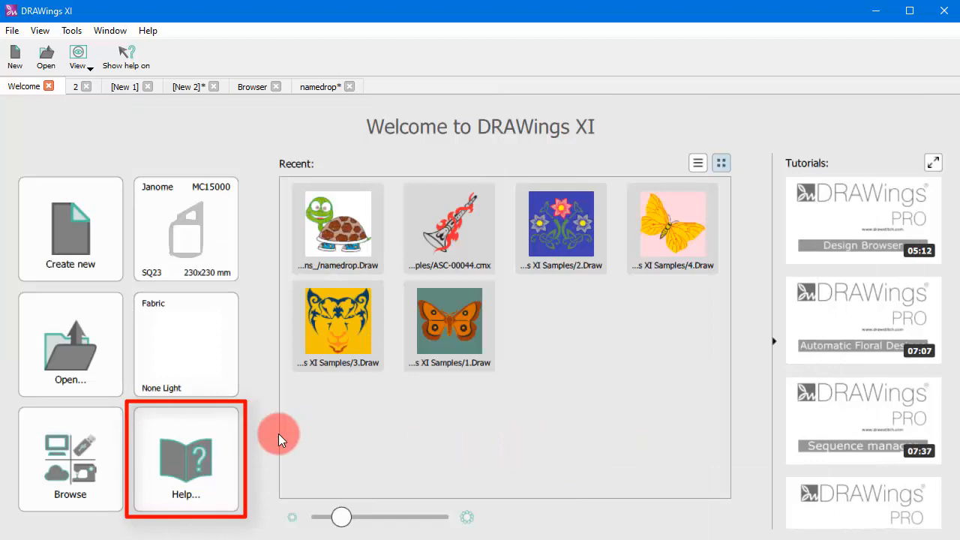
# Step: Read the Selection by Crystal and Select by stitch type help topics, then close Help
pyautogui.click(186, 459)
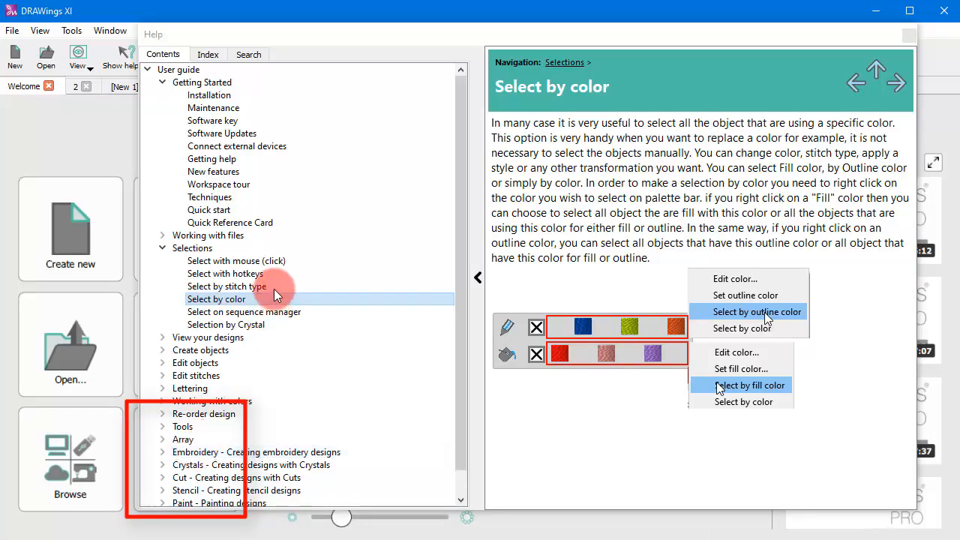
pyautogui.click(225, 324)
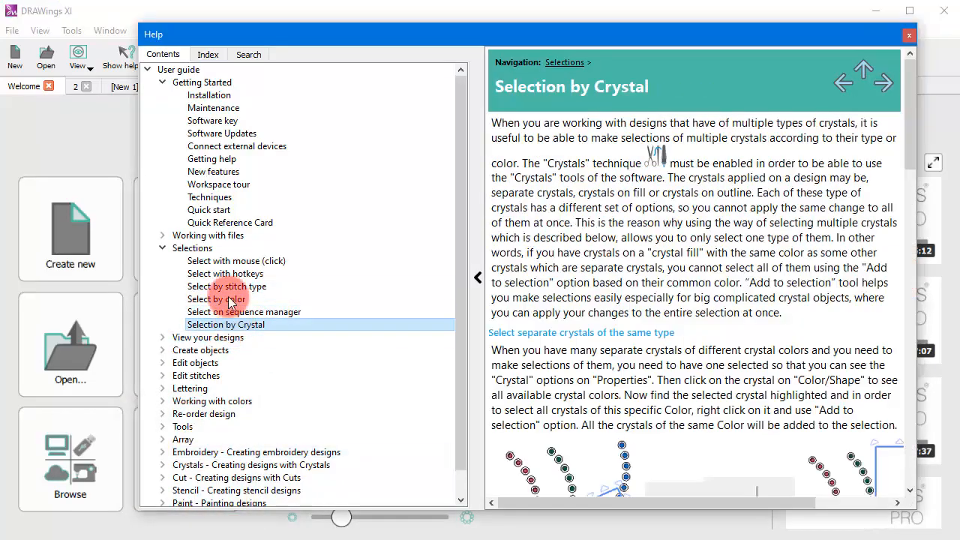
pyautogui.click(226, 285)
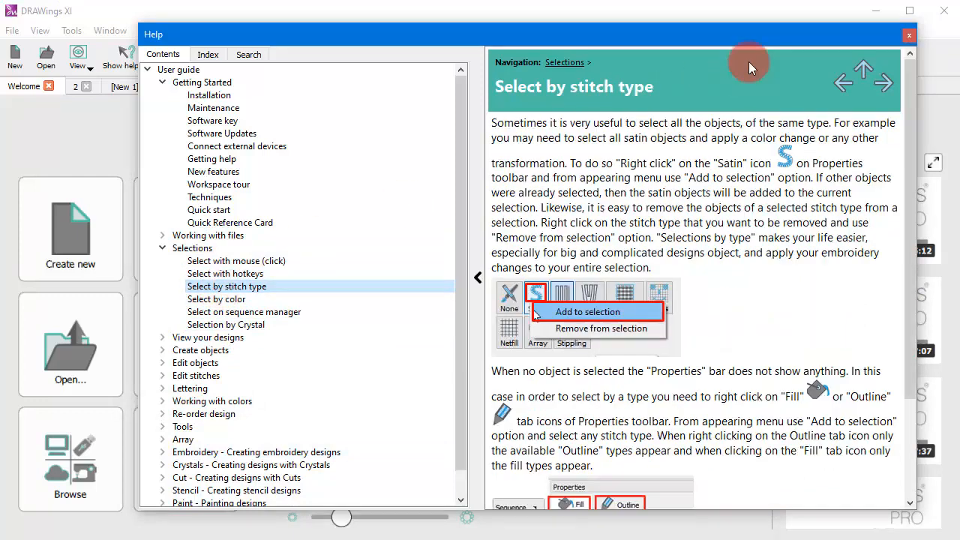
pyautogui.click(910, 36)
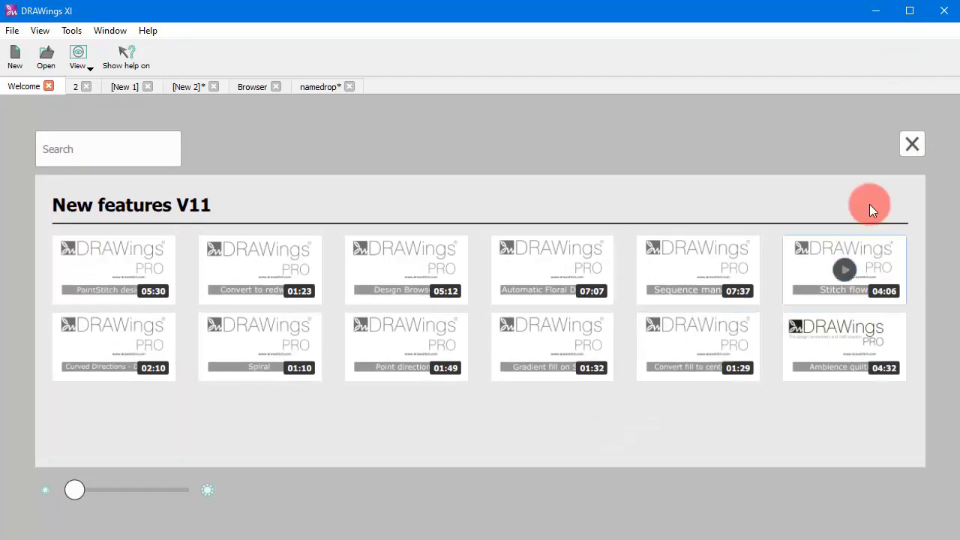
# Step: Close the New features screen and create a design with a red filled heart
pyautogui.click(913, 144)
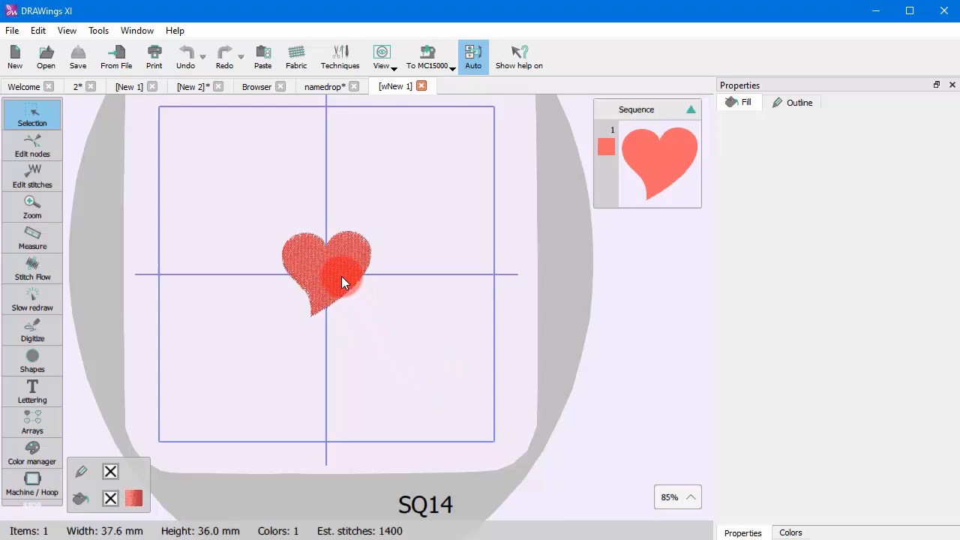
# Step: Try the heart's fill as cross-stitch and stippling, then return it to a step fill
pyautogui.click(343, 282)
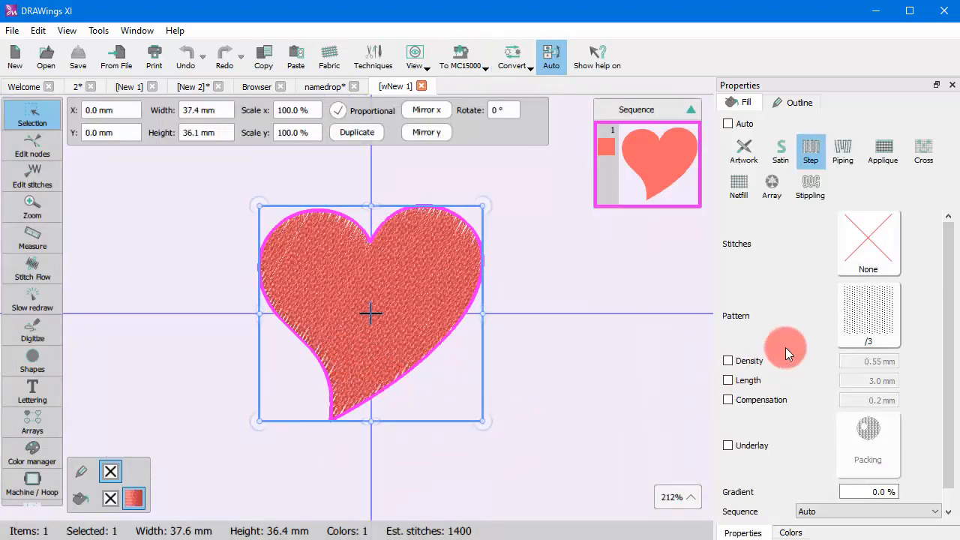
pyautogui.click(883, 150)
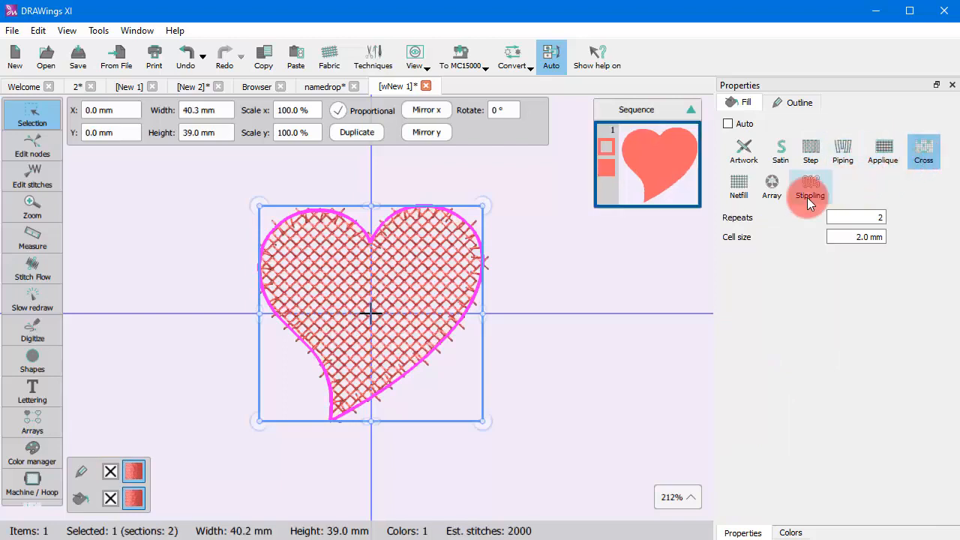
pyautogui.click(811, 187)
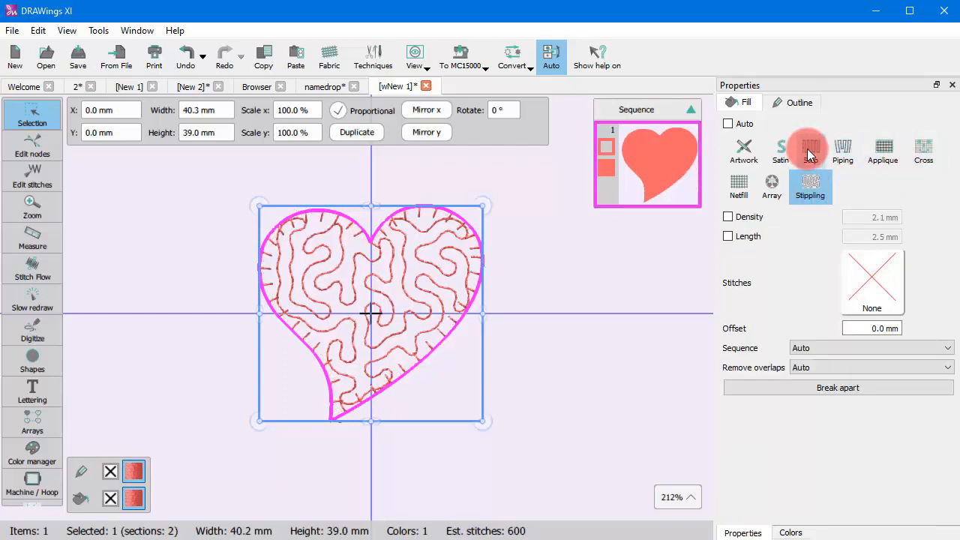
pyautogui.click(811, 150)
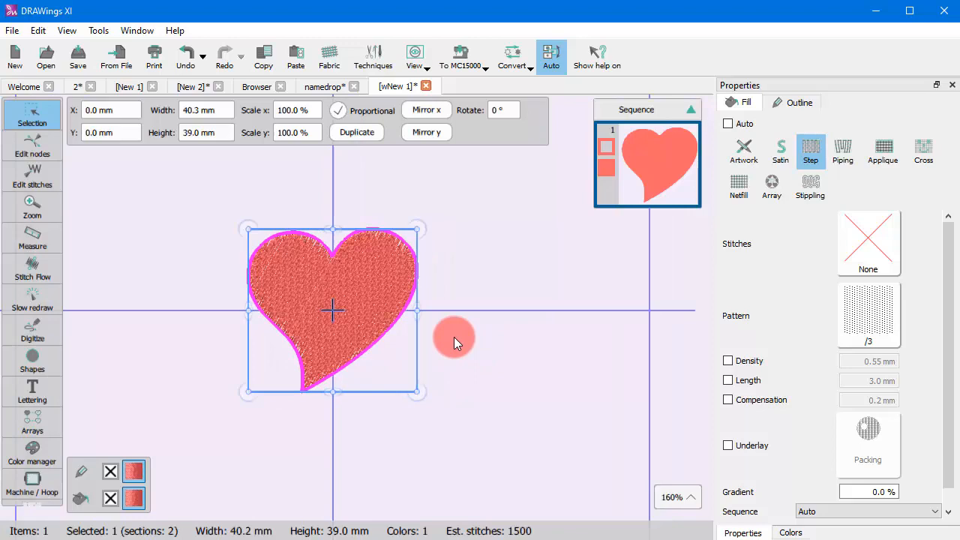
pyautogui.moveTo(432, 225)
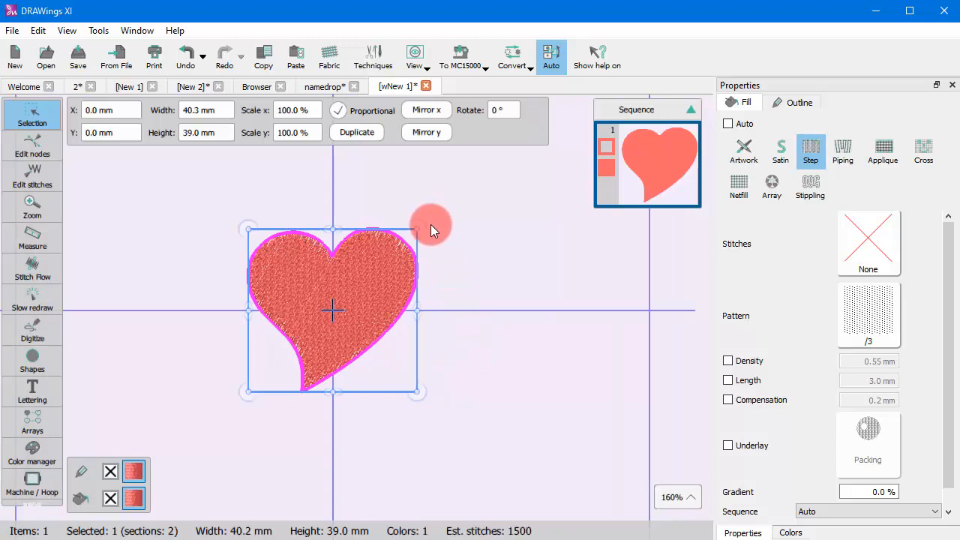
# Step: Enable the Cut technique in Techniques and check the heart's Outline options
pyautogui.click(372, 57)
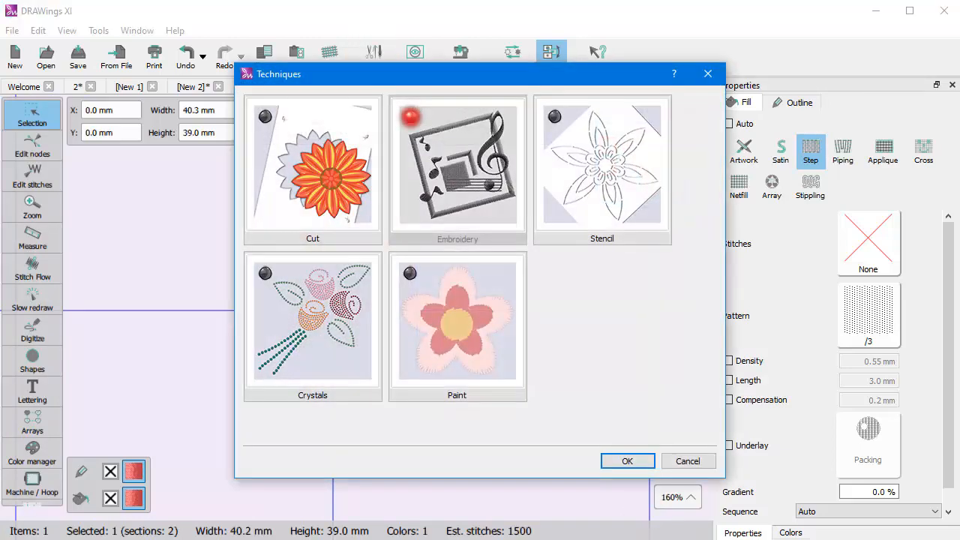
pyautogui.moveTo(628, 373)
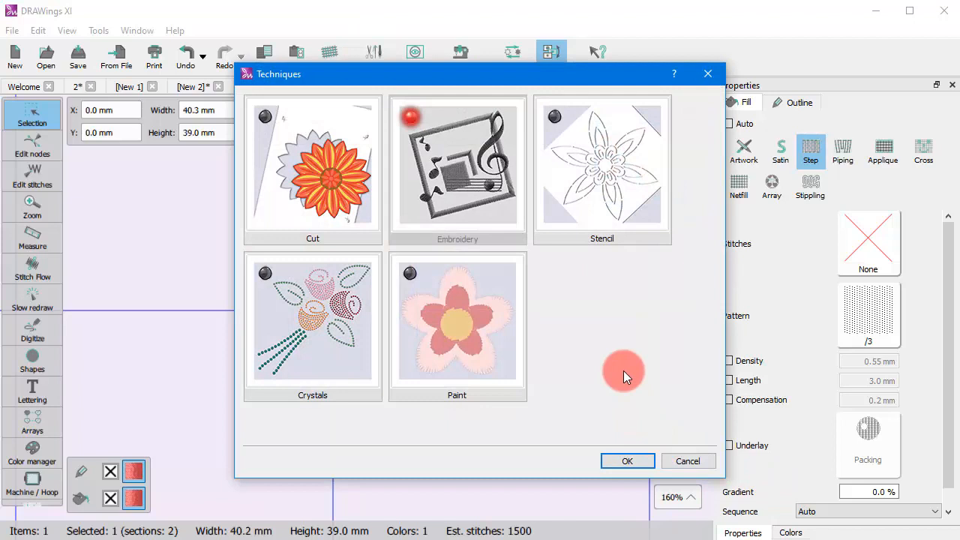
pyautogui.moveTo(439, 222)
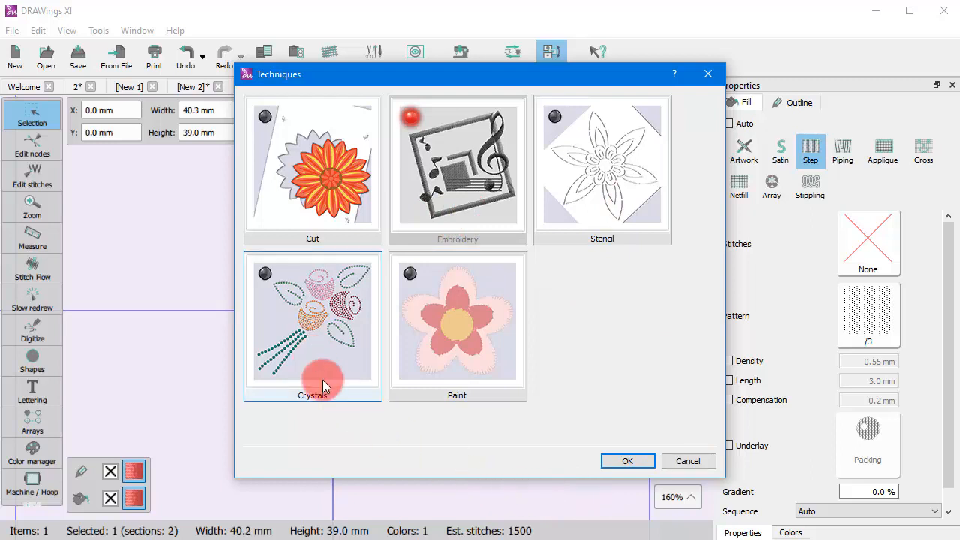
pyautogui.click(456, 322)
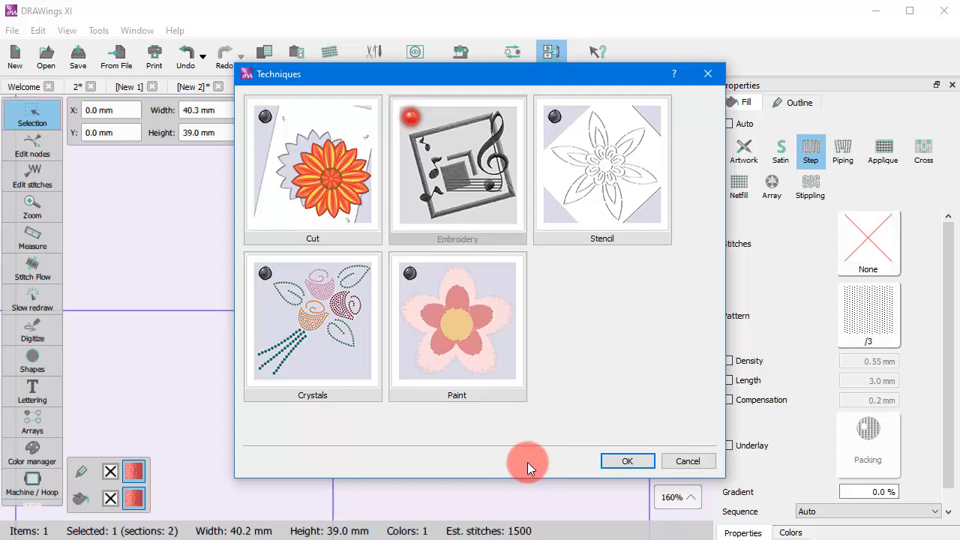
pyautogui.moveTo(563, 528)
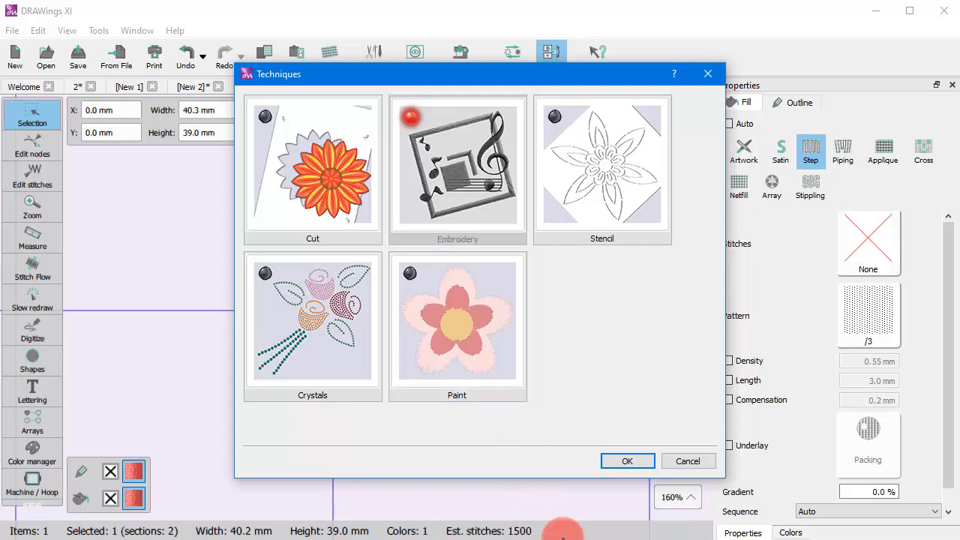
pyautogui.moveTo(548, 465)
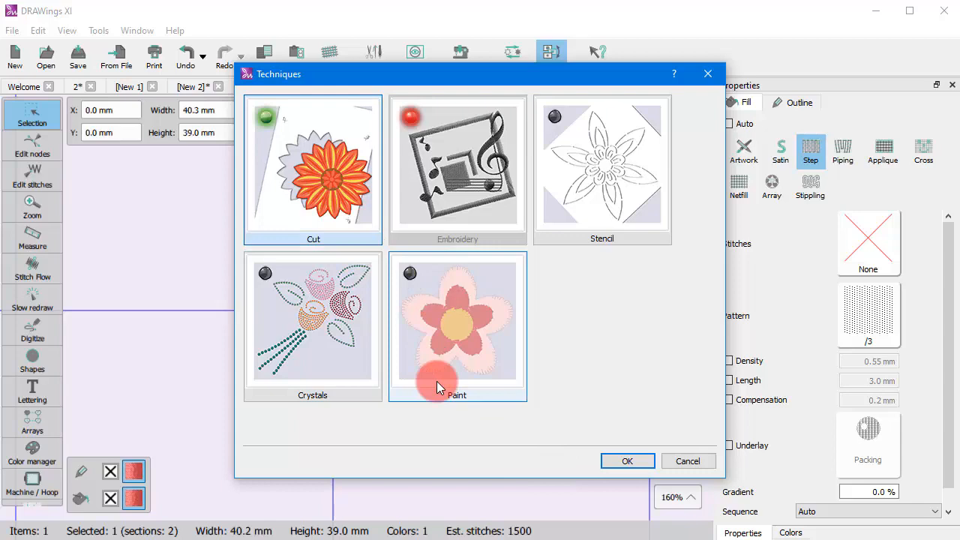
pyautogui.click(627, 461)
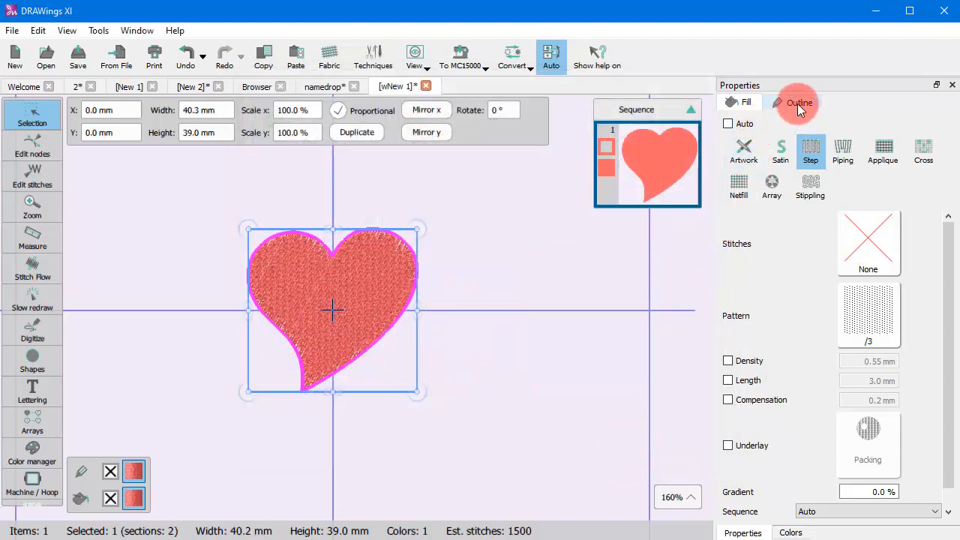
pyautogui.click(800, 102)
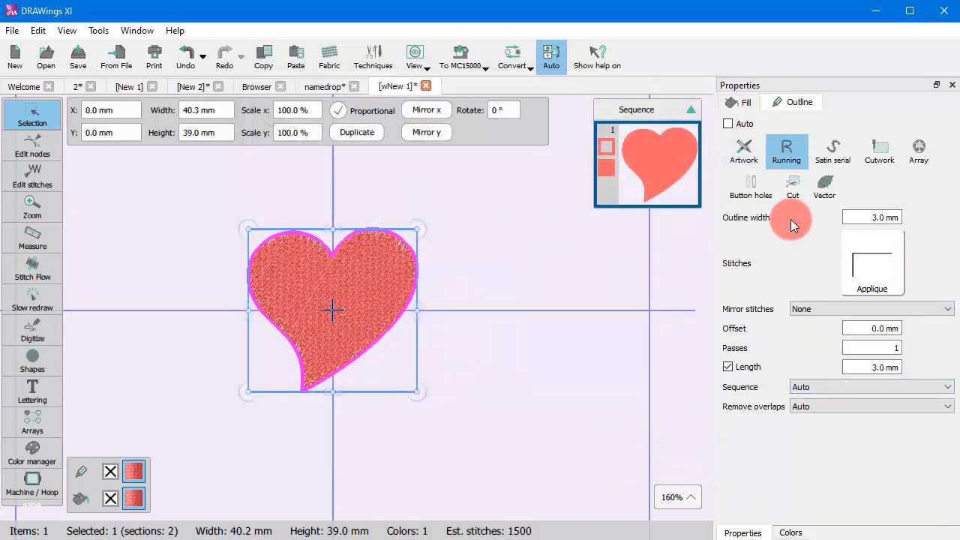
# Step: Enable the Crystals technique, then Stencil and Paint, adding crystal and paint fill types
pyautogui.click(372, 57)
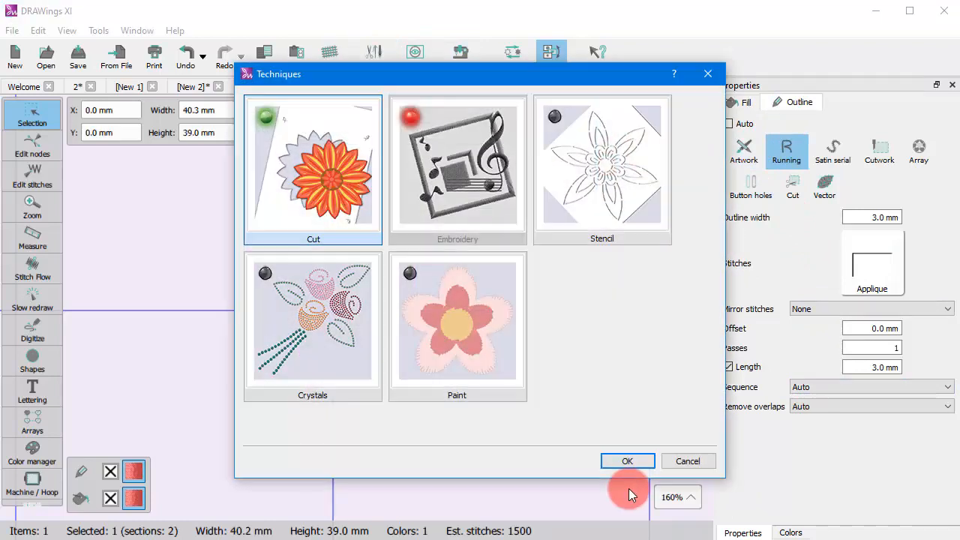
pyautogui.click(312, 327)
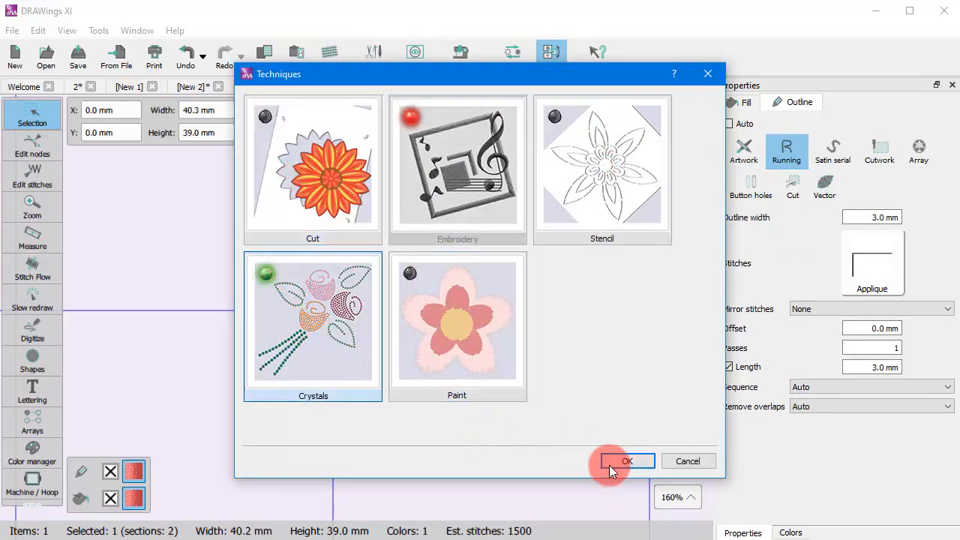
pyautogui.click(627, 460)
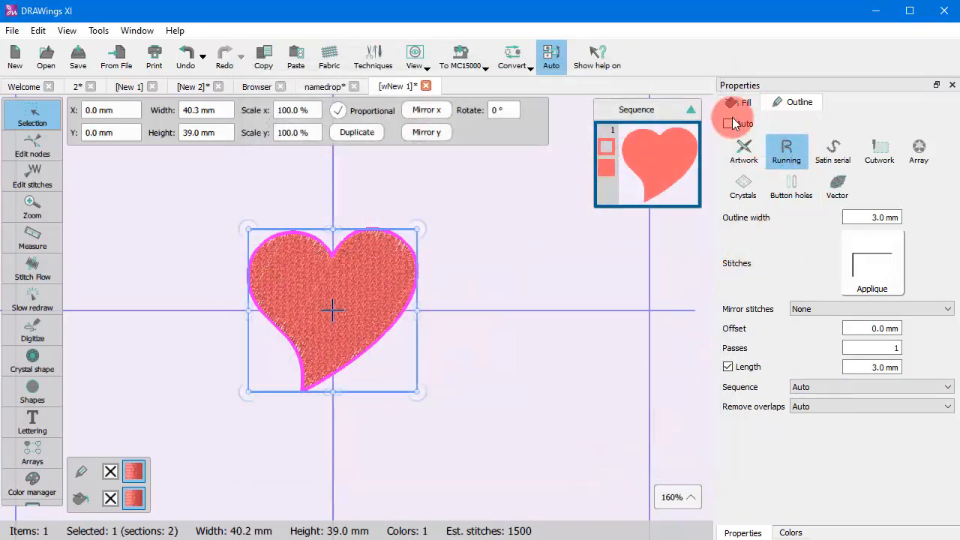
pyautogui.click(746, 102)
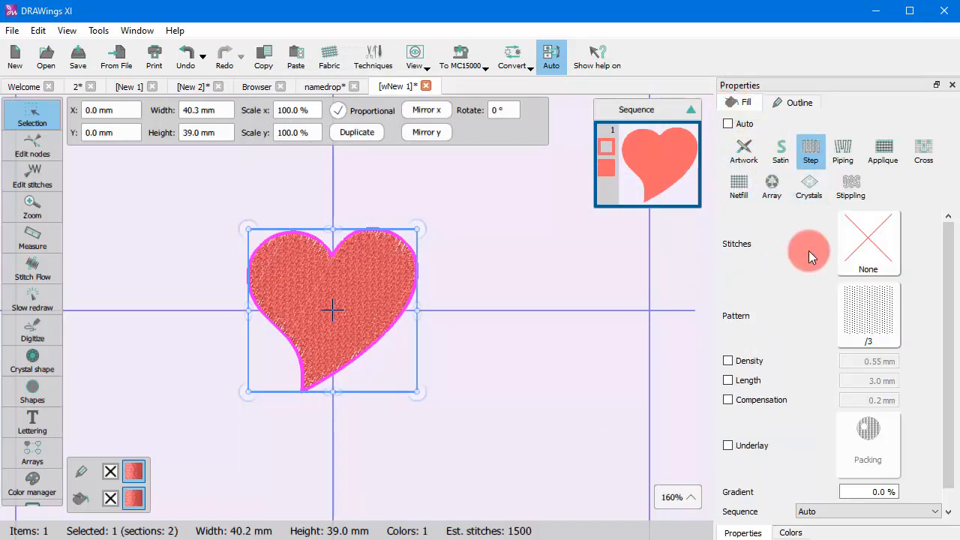
pyautogui.moveTo(372, 57)
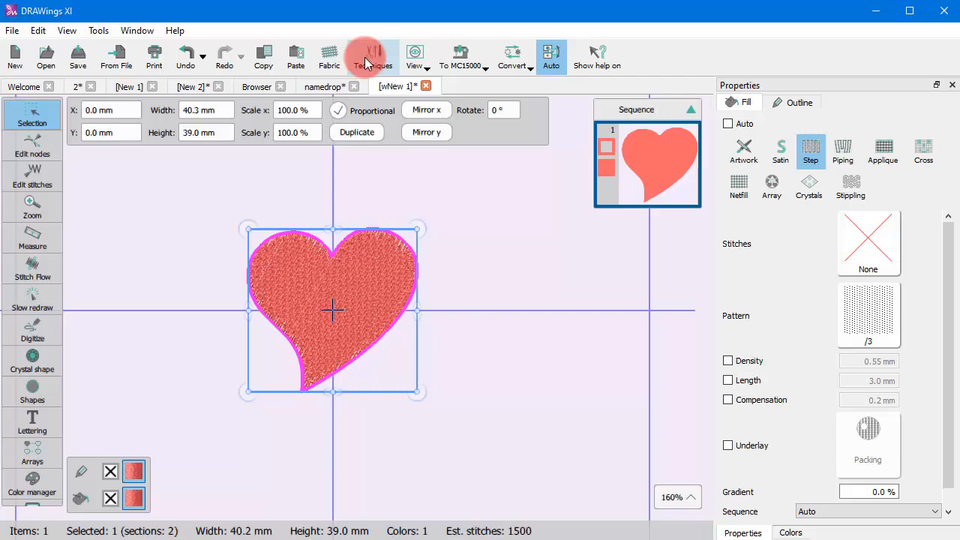
pyautogui.click(366, 57)
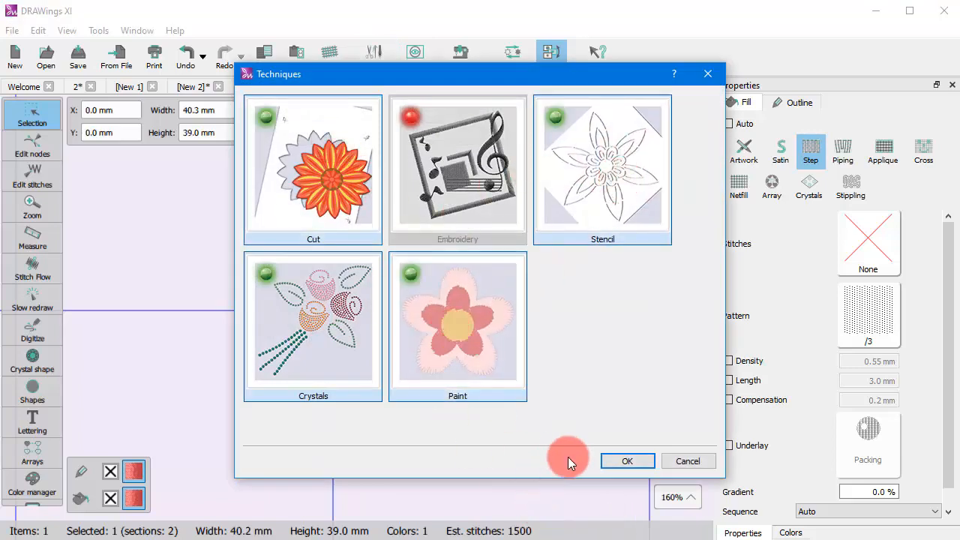
pyautogui.moveTo(628, 461)
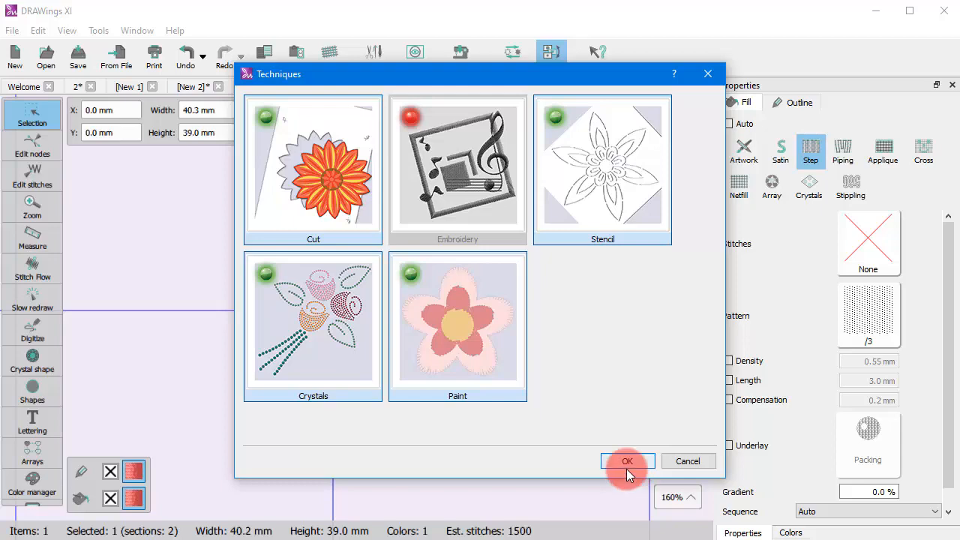
pyautogui.click(627, 461)
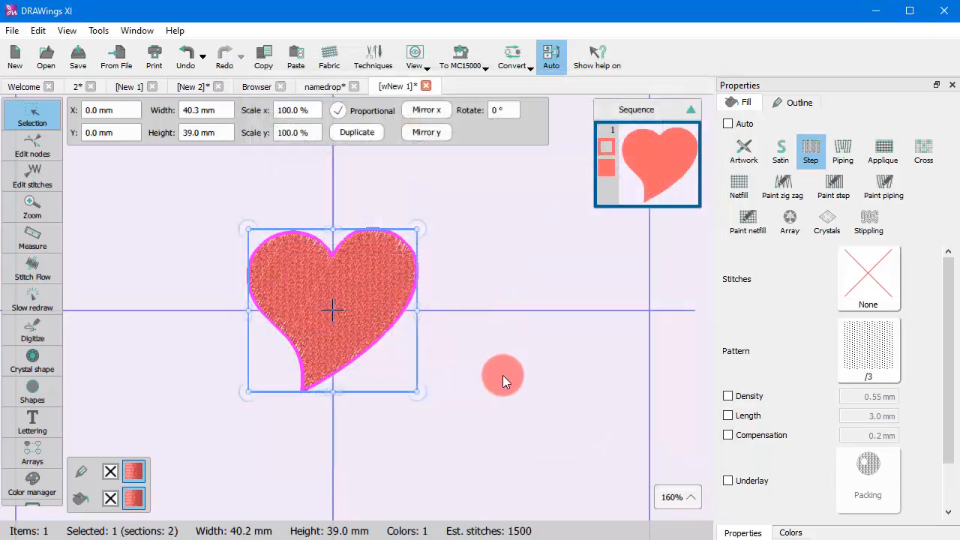
# Step: Deselect and reselect the heart to refresh its scale and fill options
pyautogui.click(531, 441)
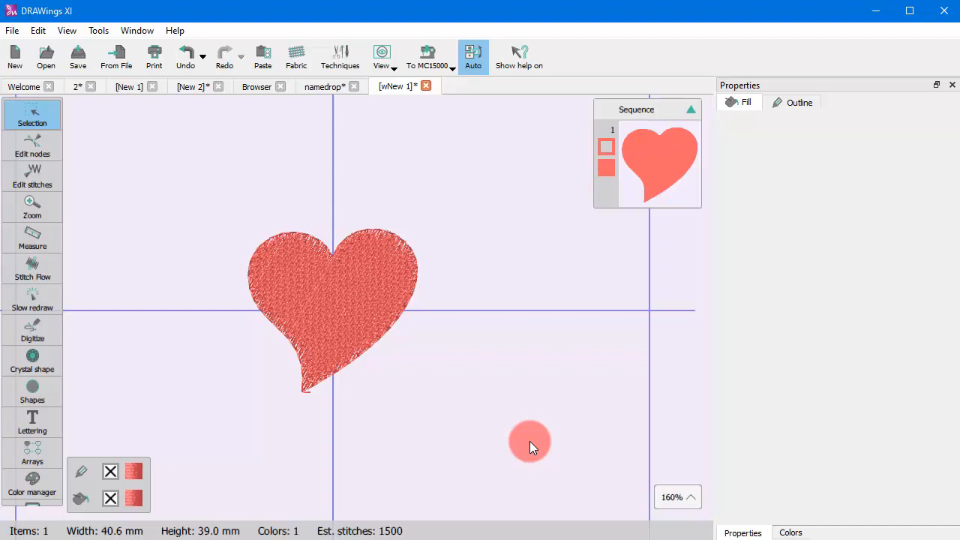
pyautogui.click(333, 309)
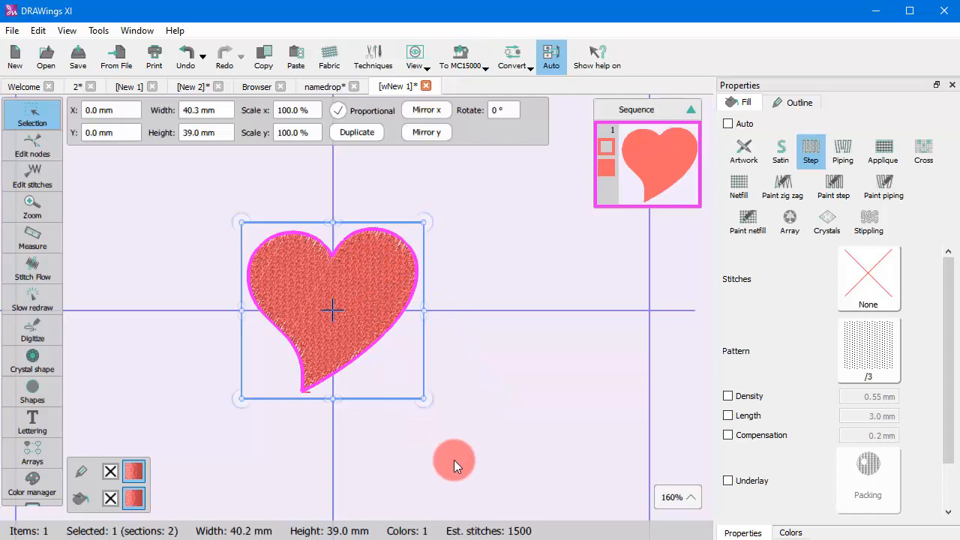
pyautogui.moveTo(488, 480)
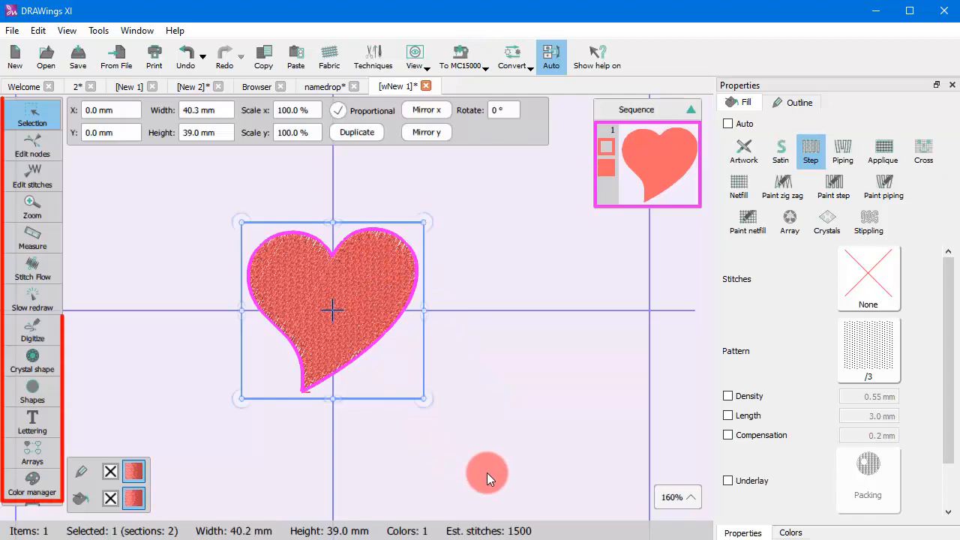
pyautogui.moveTo(381, 474)
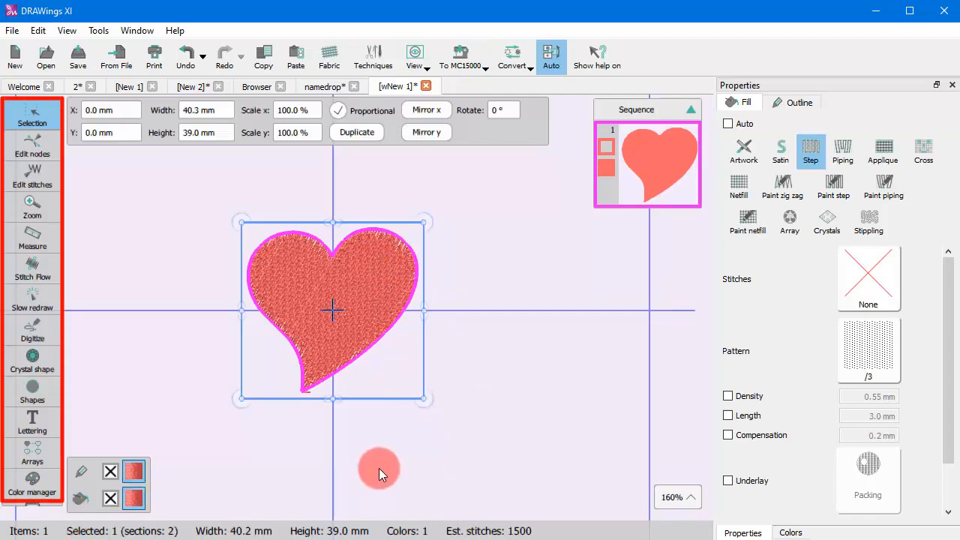
pyautogui.moveTo(443, 462)
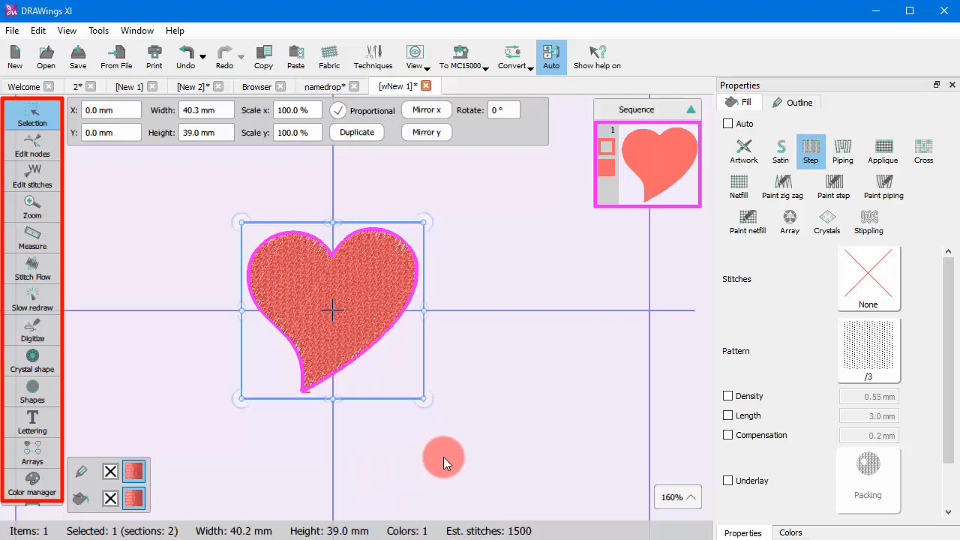
pyautogui.moveTo(419, 222)
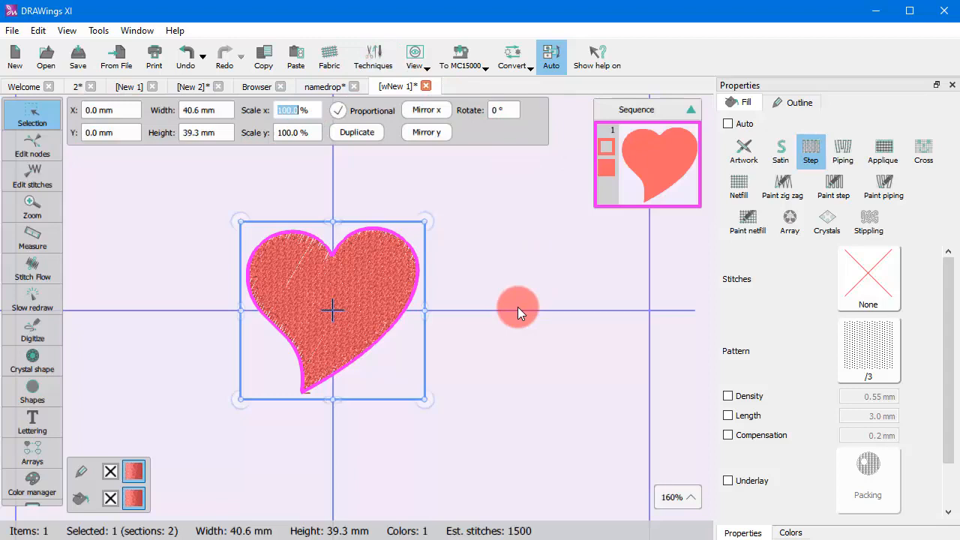
# Step: Apply a piping fill, then an appliqué fill, and start the stitching simulation
pyautogui.click(844, 150)
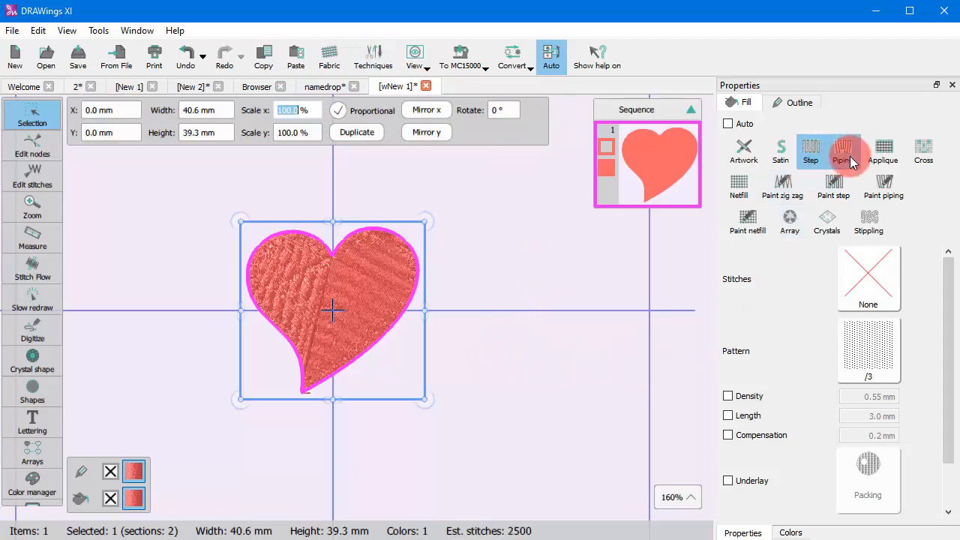
pyautogui.click(883, 150)
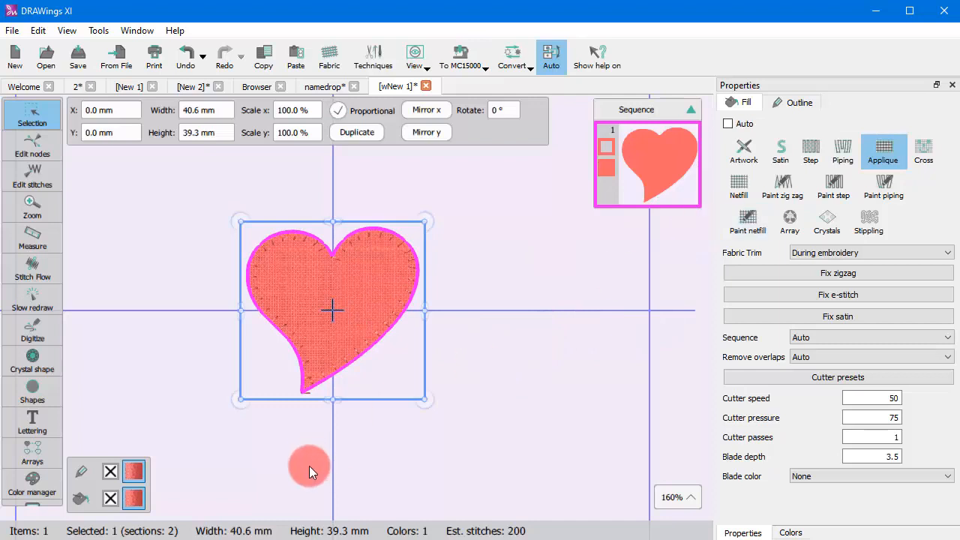
pyautogui.moveTo(75, 503)
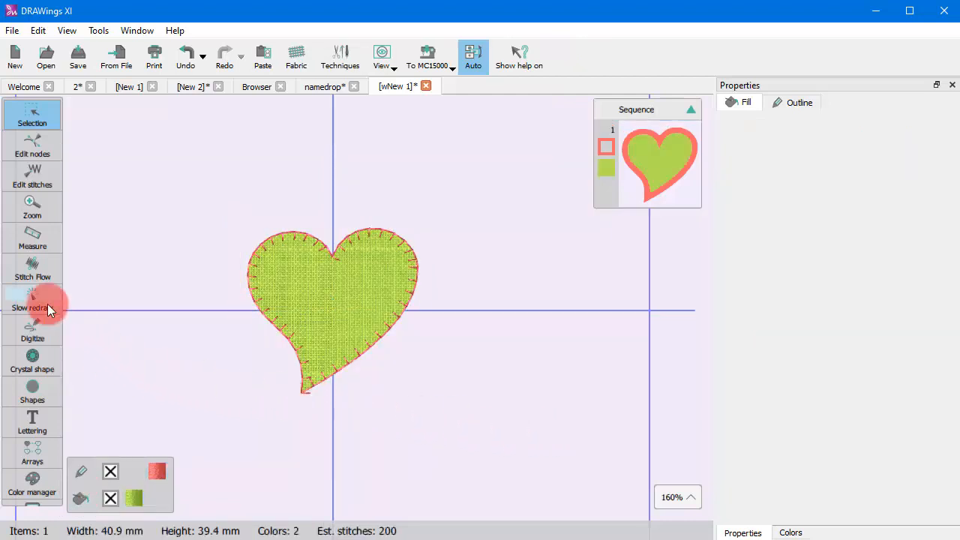
pyautogui.click(31, 303)
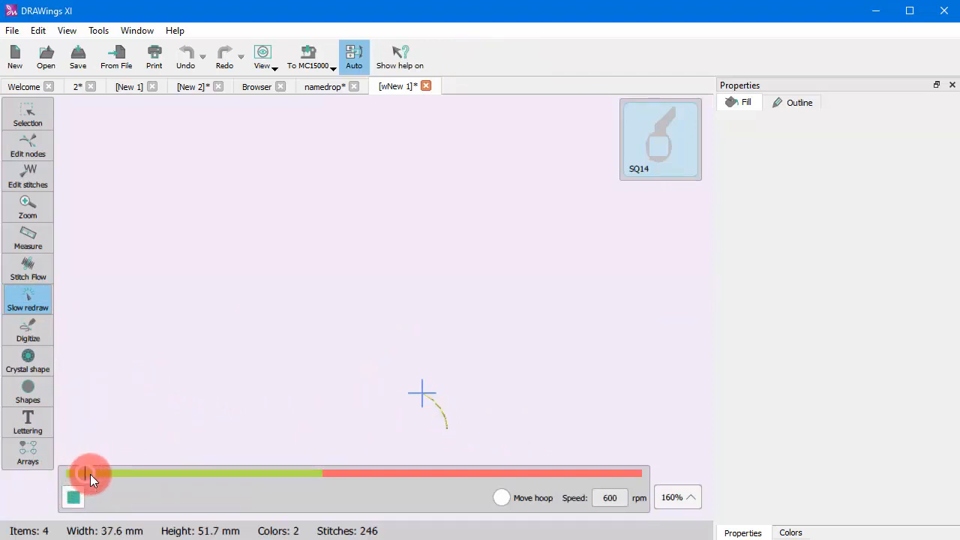
# Step: Scrub the Slow redraw progress slider through the whole stitch-out
pyautogui.moveTo(90, 474); pyautogui.dragTo(405, 475)
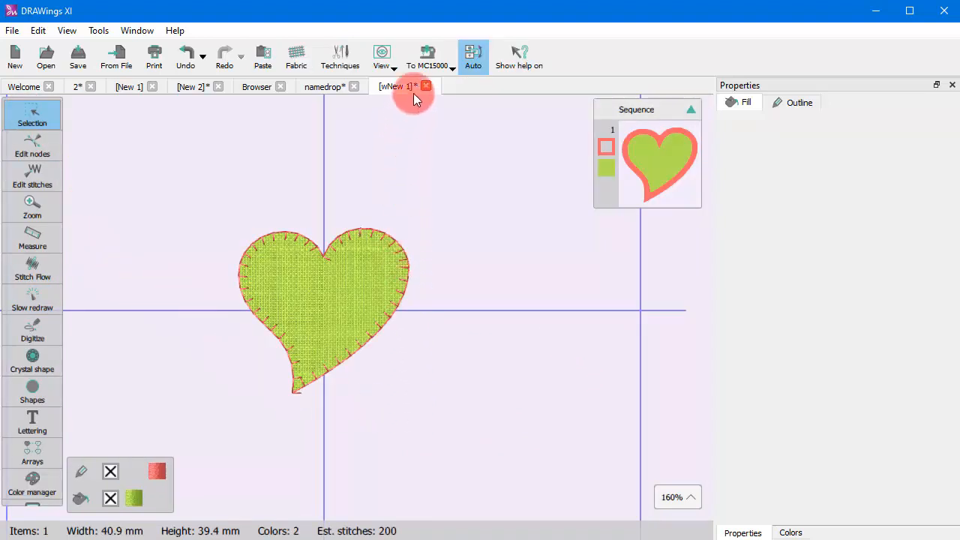
# Step: Choose To USB Storage from the To MC15000 send options
pyautogui.click(427, 57)
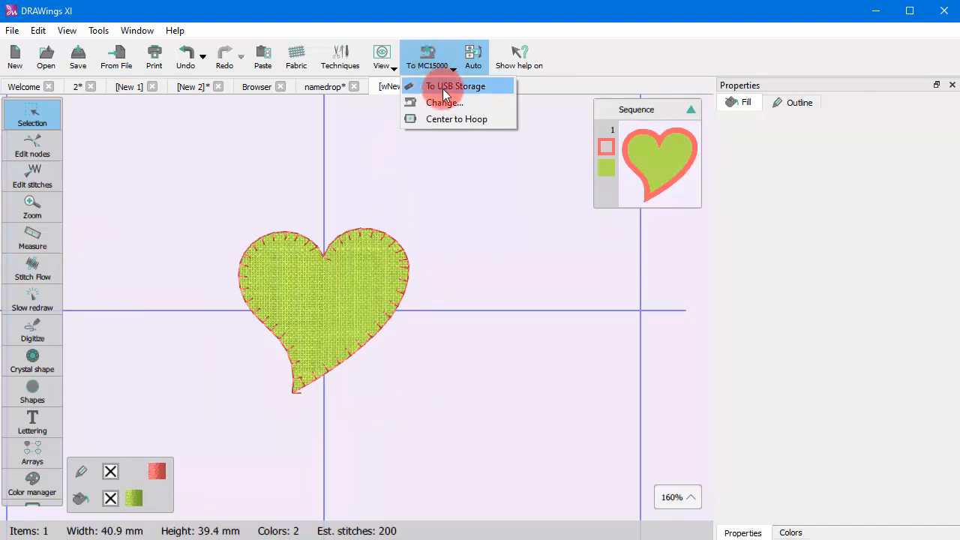
pyautogui.click(456, 85)
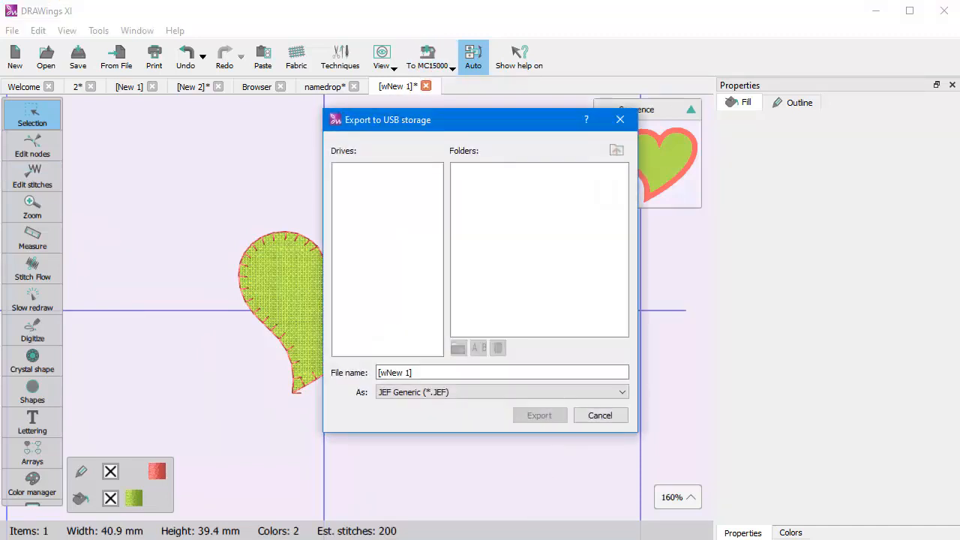